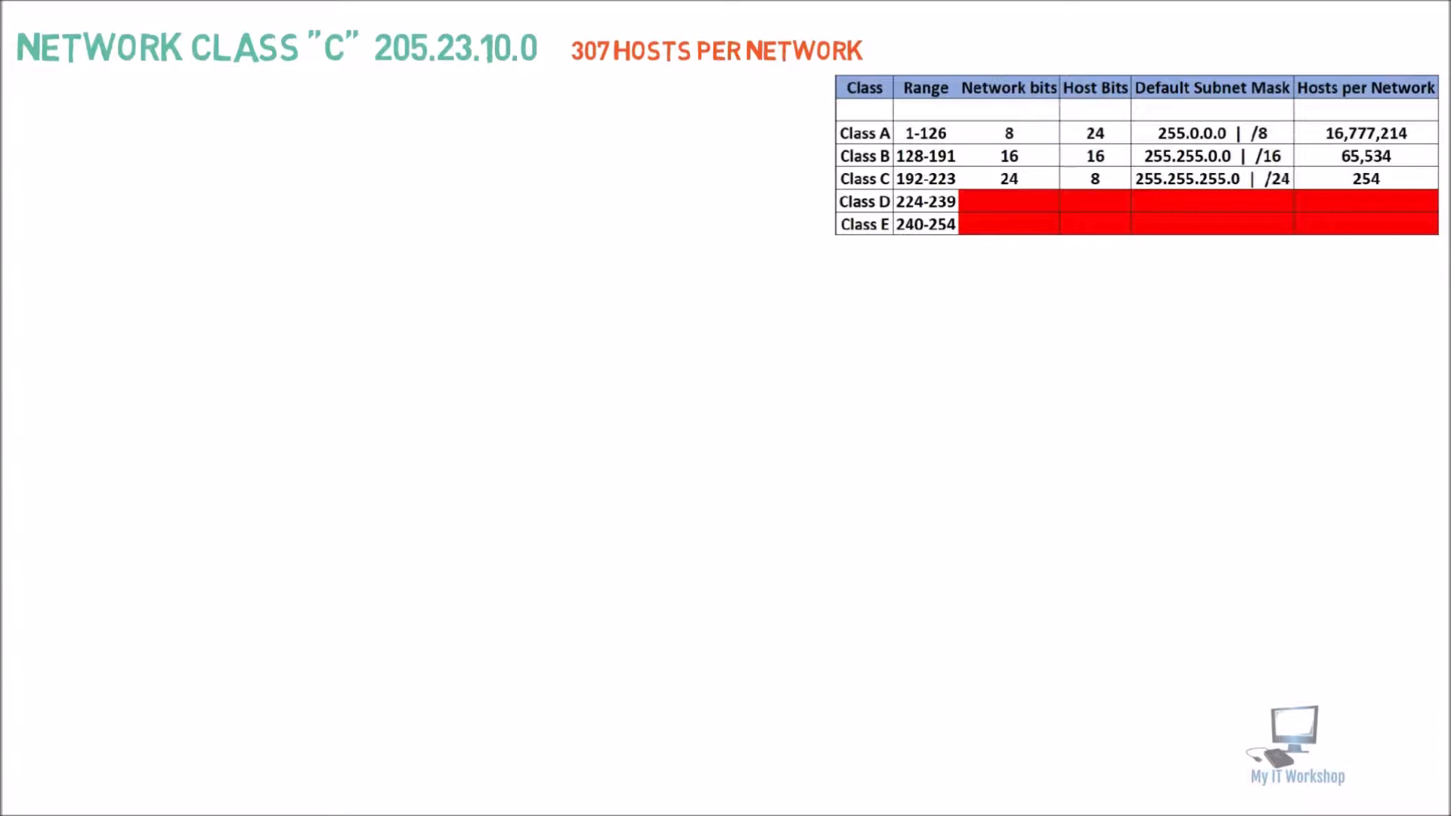
Step: Handwrite step 1 heading about converting hosts to binary and begin '307 in binary'
type("1) CO")
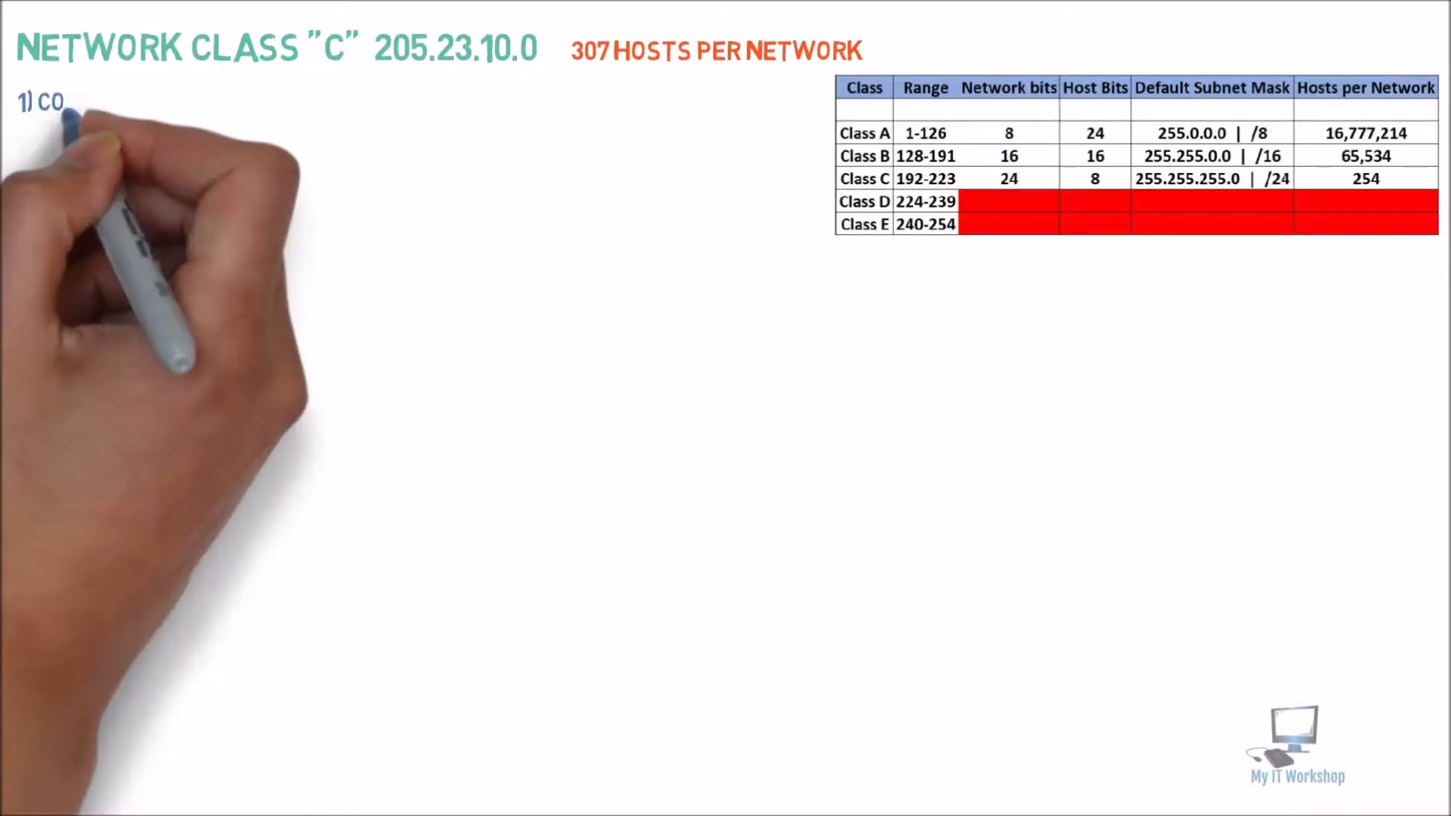
type("CONVERT THE NUMBER OF HOST TO BINARY AND COUNT HOW MANY BITS I NEED TO GET THAT NUMBER")
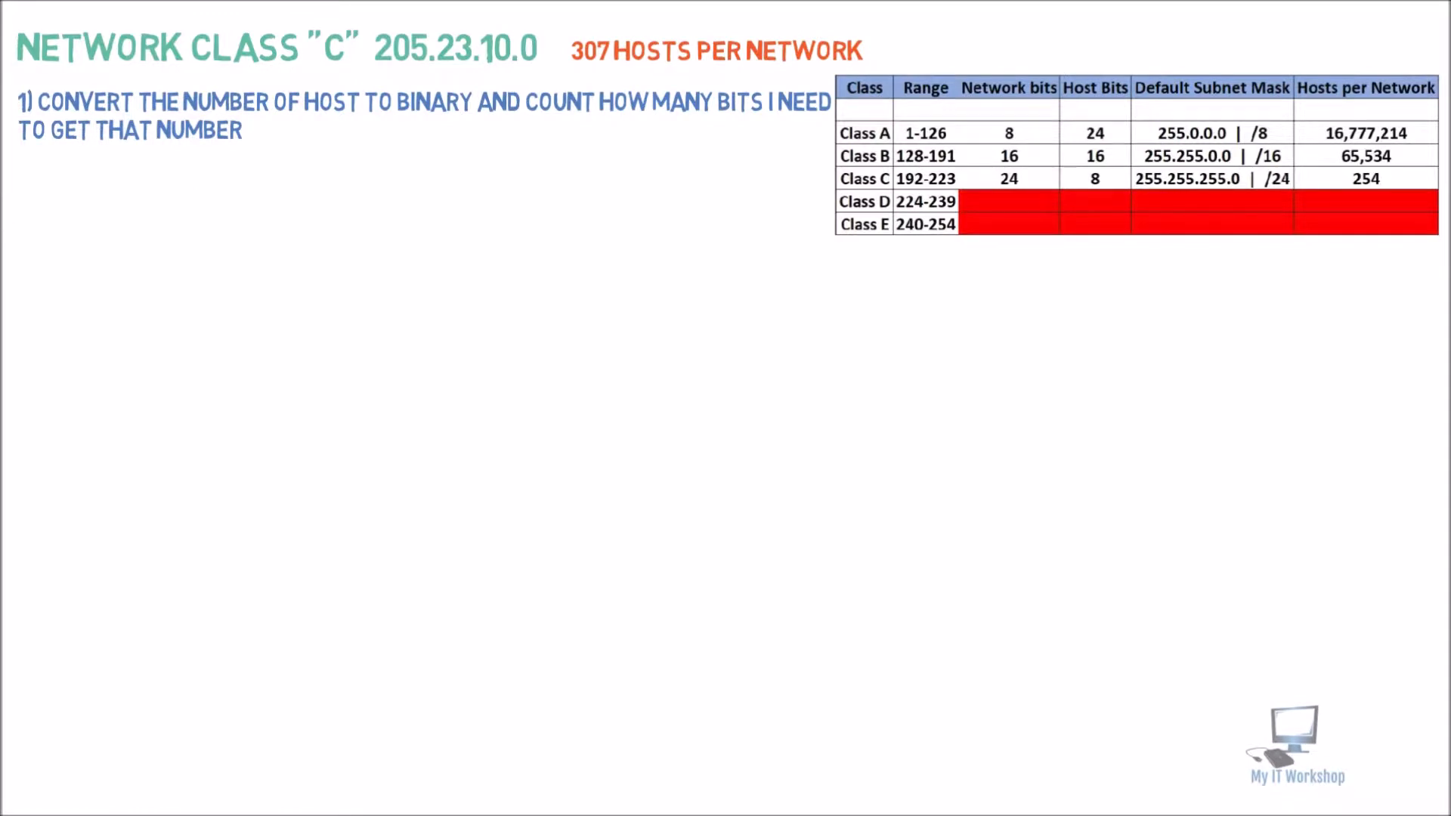
type("307 IN BINARY IS = 100110011")
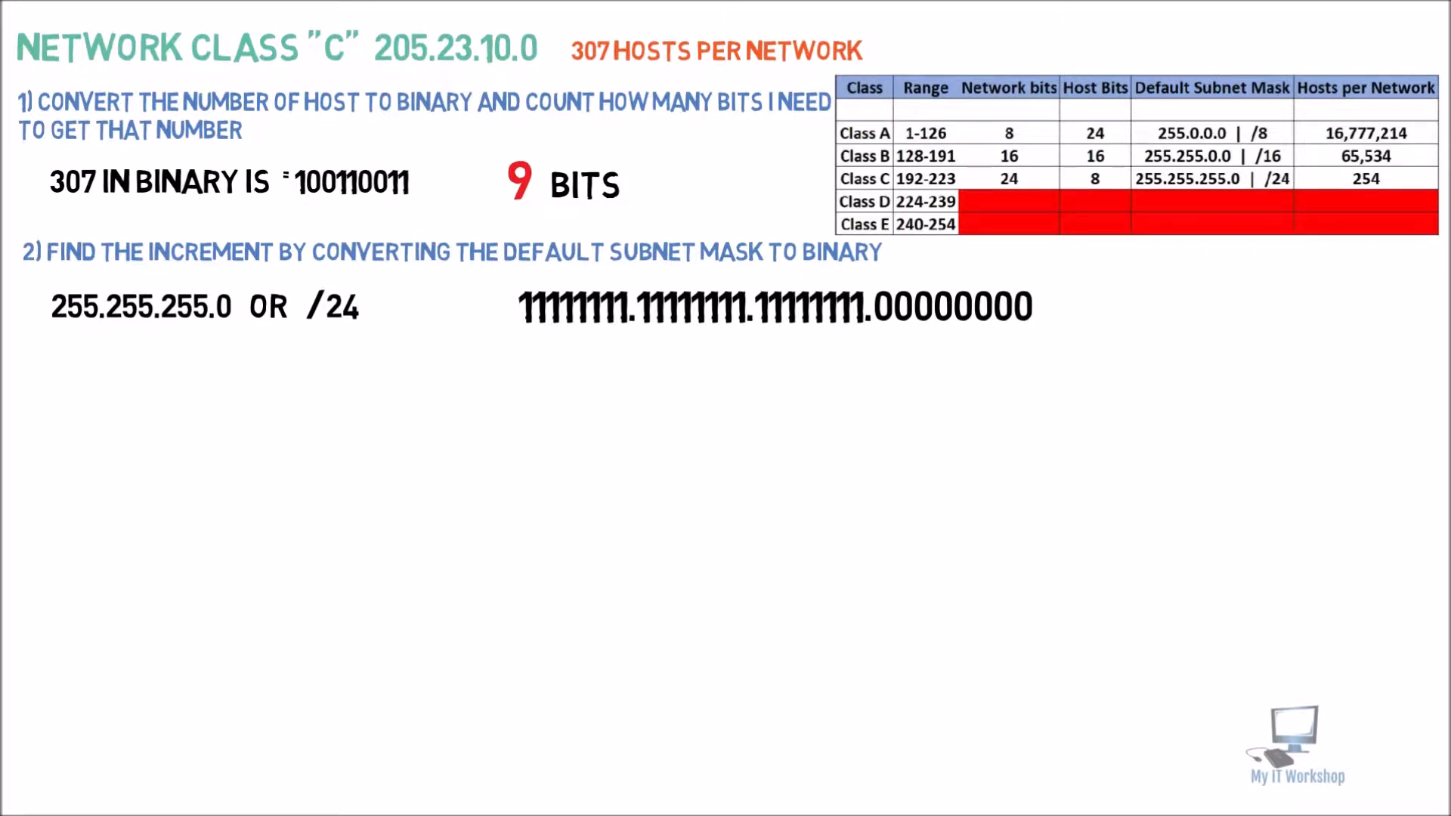
Step: Underline part of the binary mask 11111111.11111111.11111111.00000000
left_click_drag(51, 328, 195, 328)
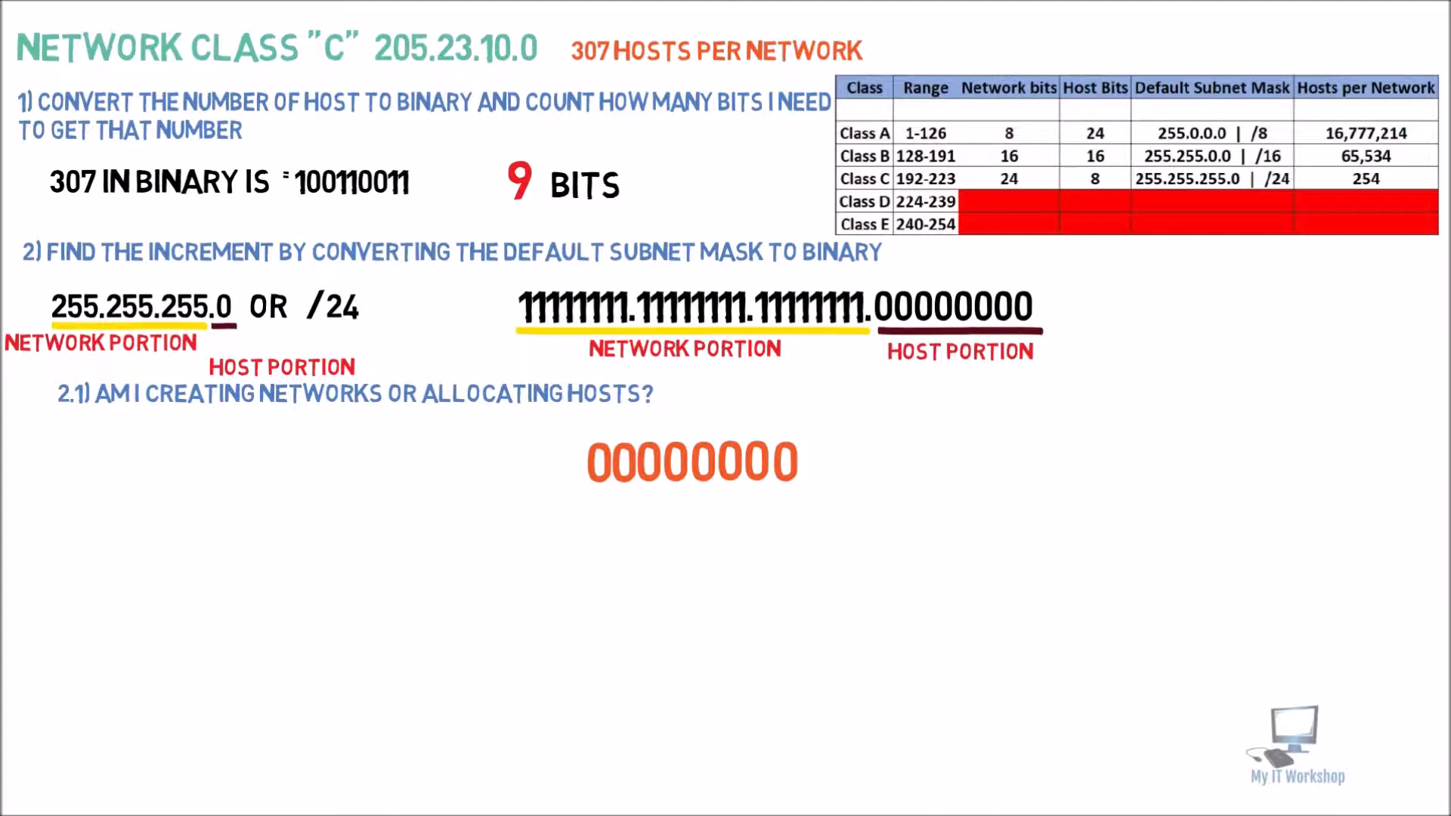
Step: Write 'My new mask becomes 255.255.254.0' and underline the borrowed-bit result
type(".11111111.11111110.")
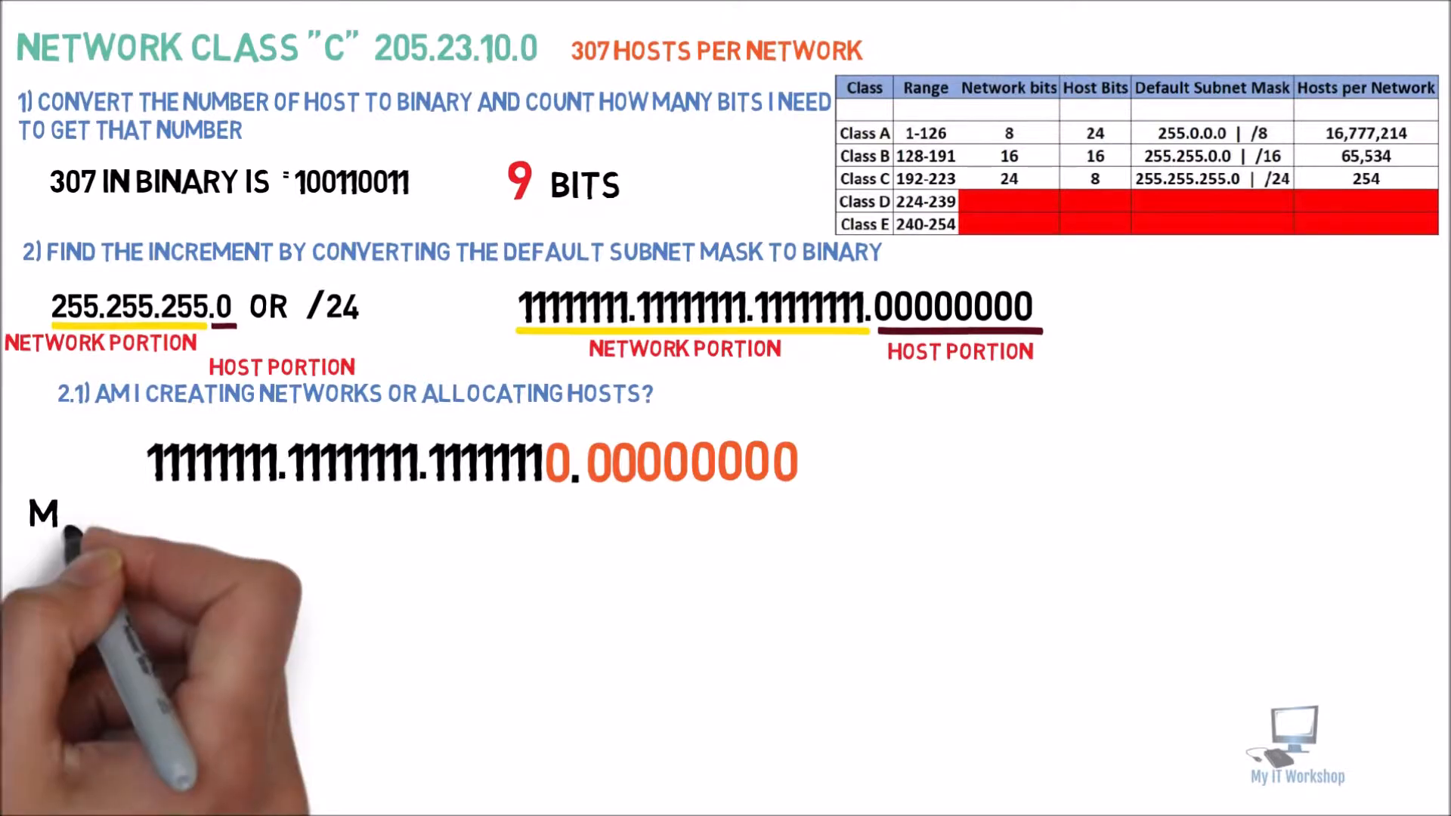
type("MY NEW MASK BECOMES 255.255.254.0 OR /23")
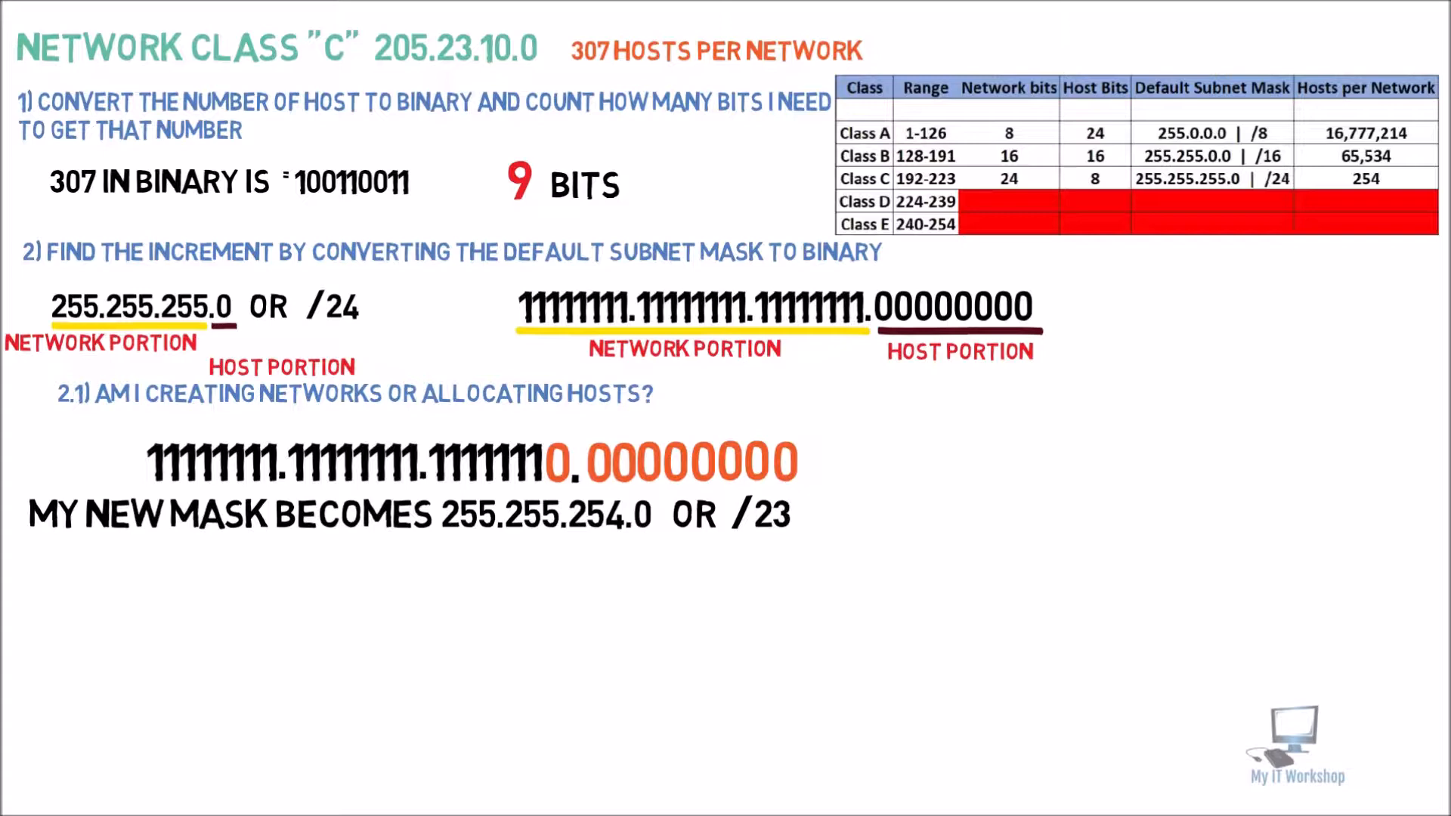
left_click_drag(545, 439, 871, 430)
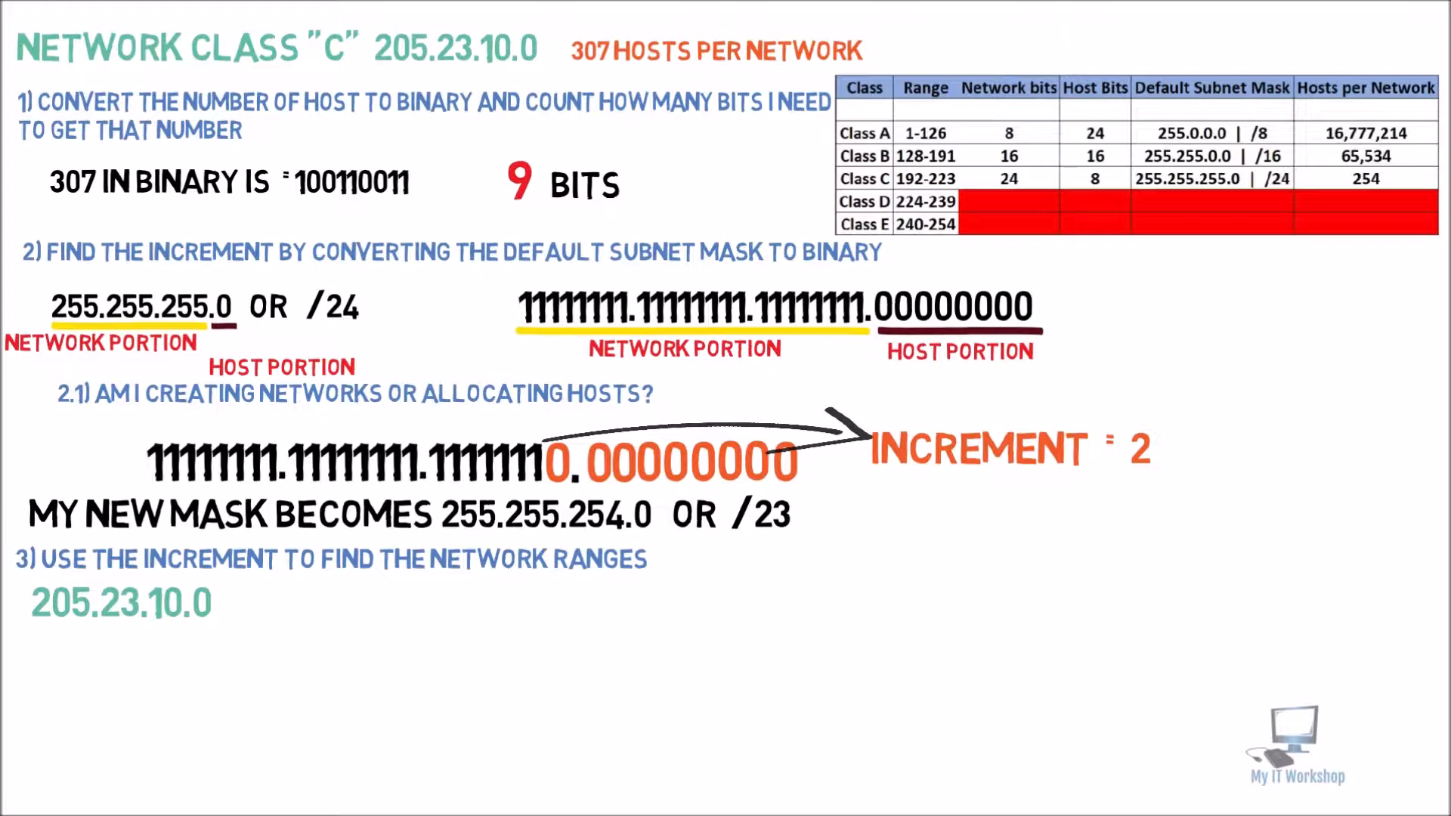
Step: List networks 205.23.10.0, 205.23.12.0, 205.23.14.0 and start 205.23.16.0
type("205.23.12.0")
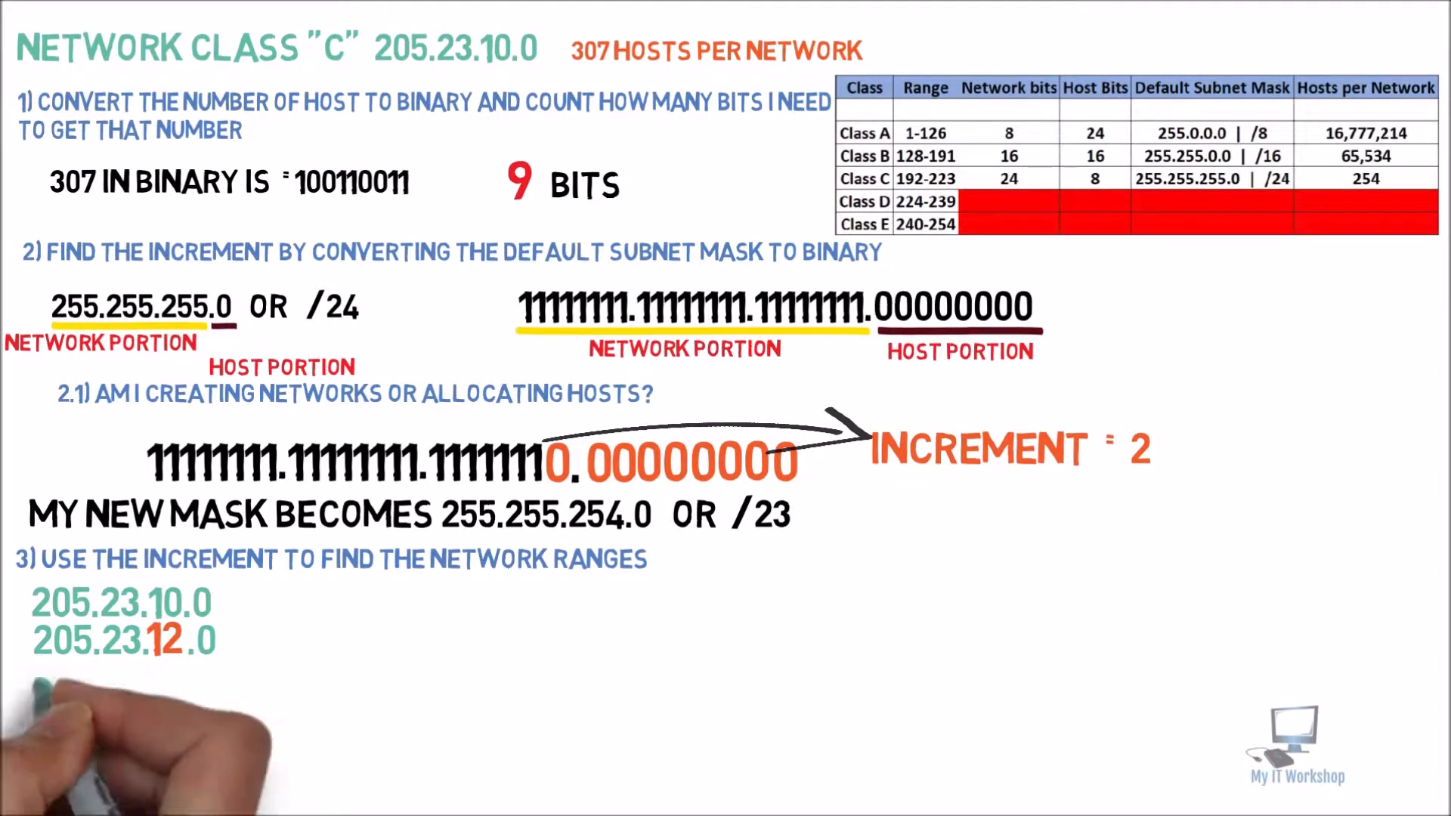
type("205.23.14.0")
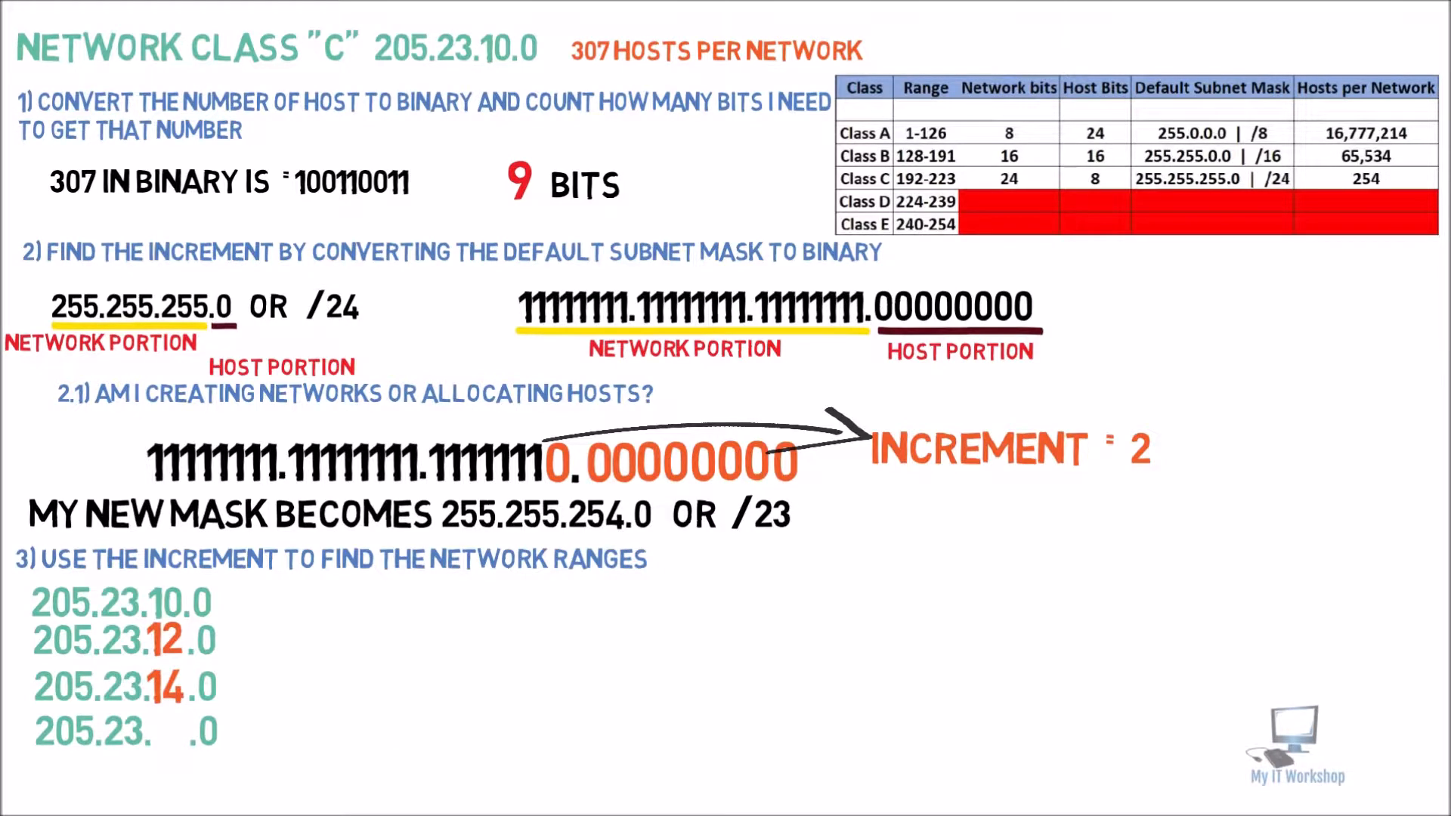
type("16")
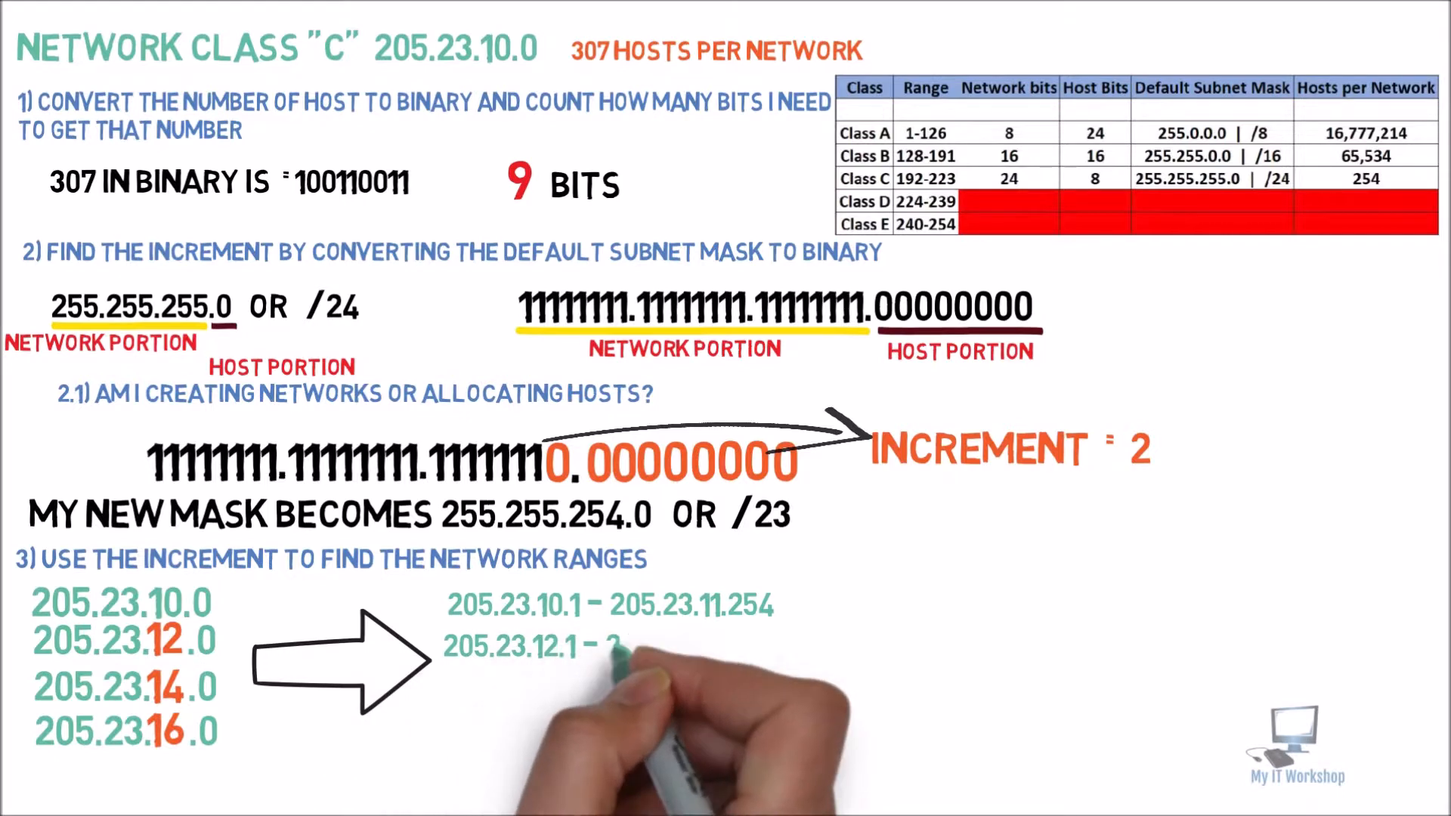
Step: Write host ranges ending 205.23.13.254, 205.23.14.1–205.23.15.254 and 205.23.16.1–205.23.17.254
type("205.23.13.254")
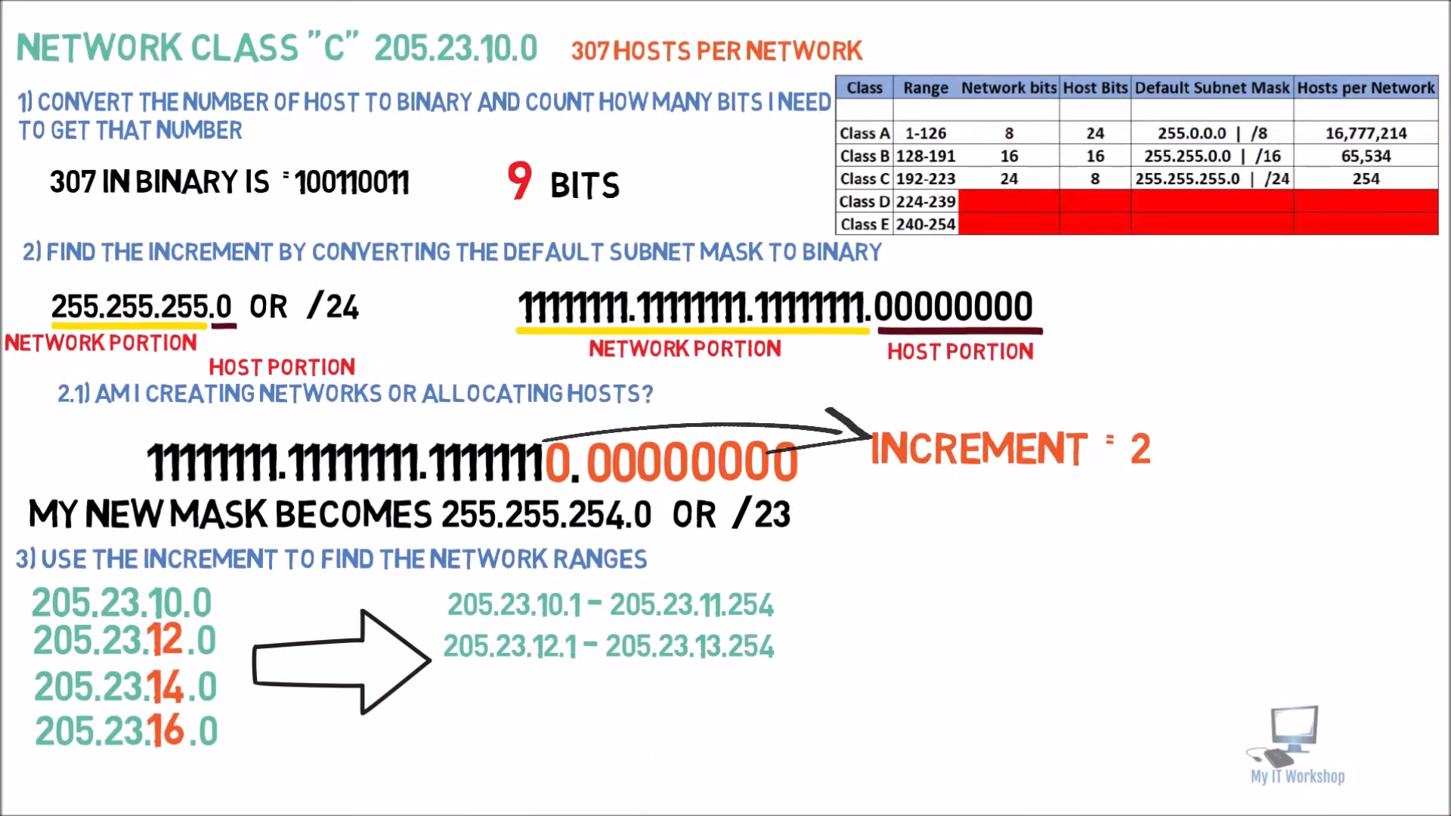
type("205.23.14")
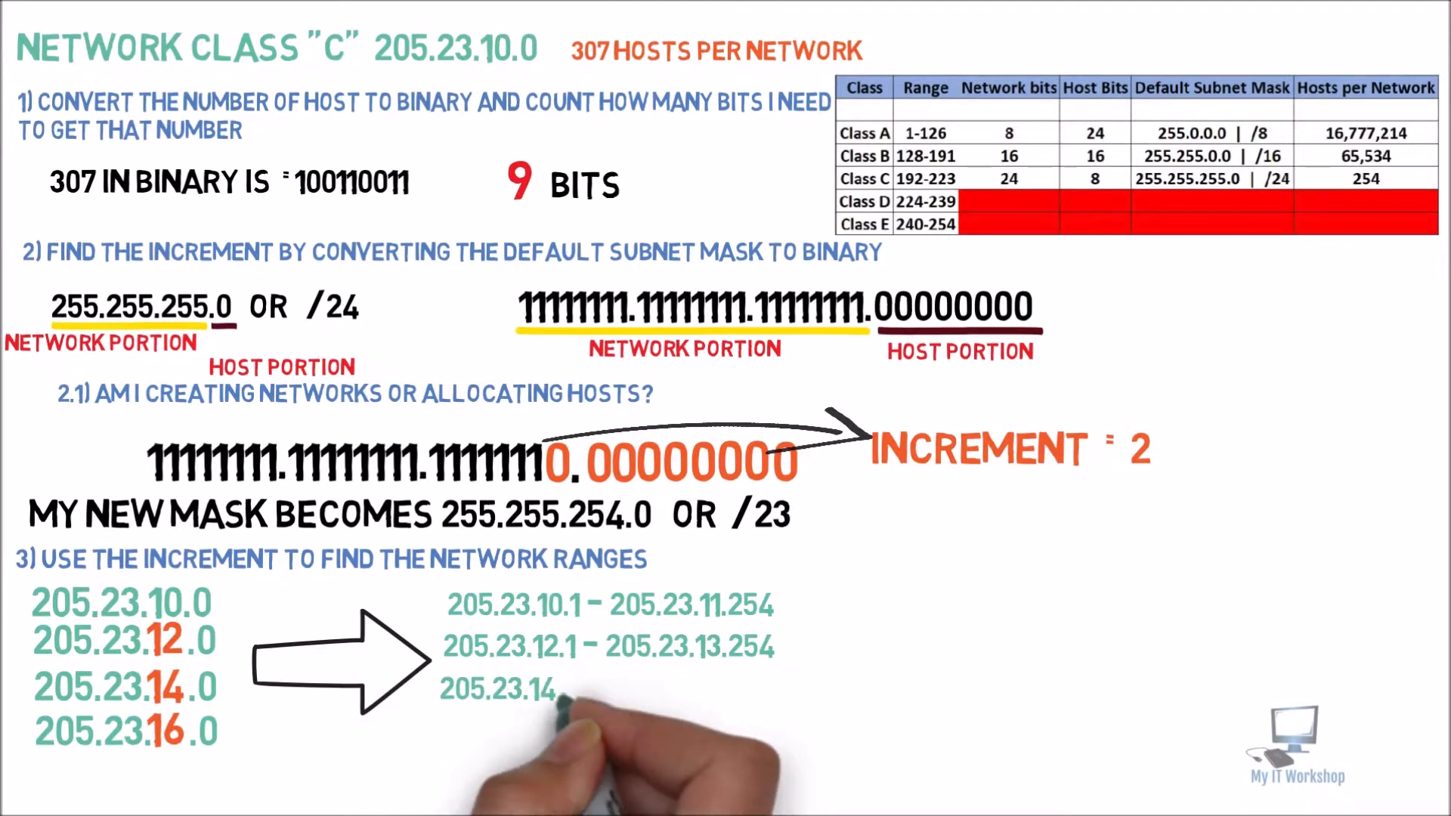
type("205.23.14.1 – 205.23.15.254")
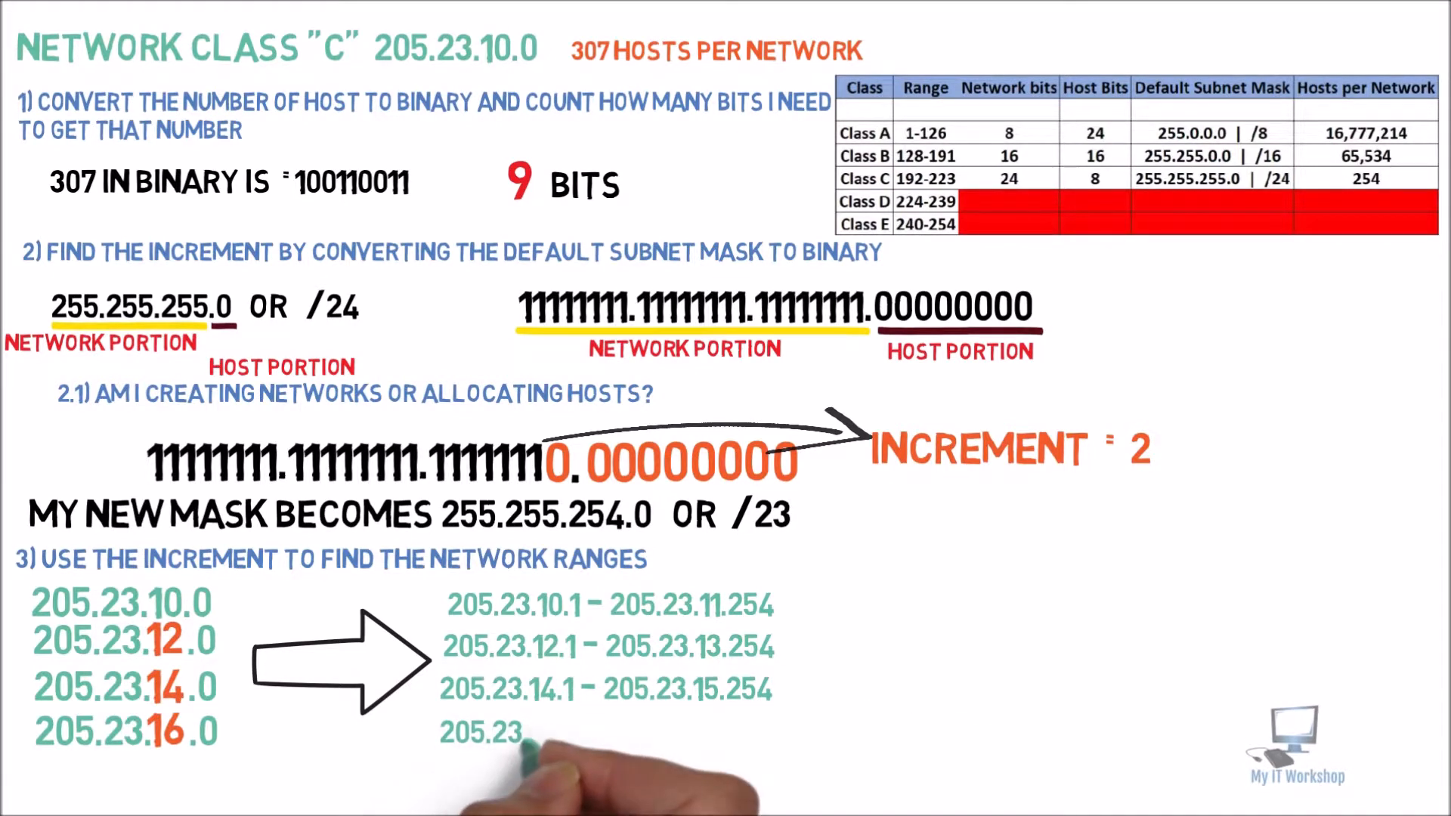
type("205.23.16.1 – 205.23.17.254")
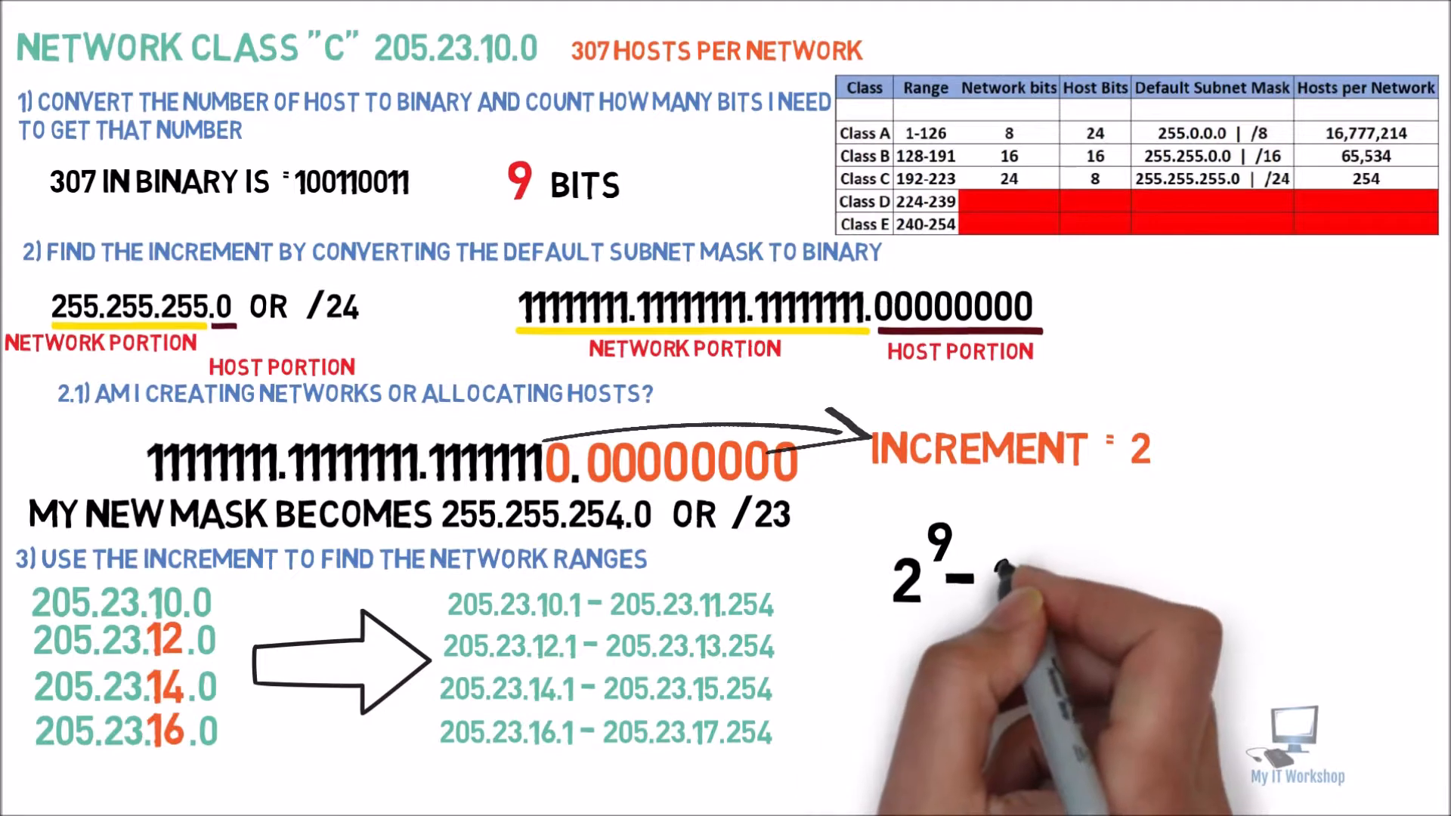
Step: Handwrite the usable-hosts formula 2^9 − 2 = 512 − 2
type("- 2 = 512 -2")
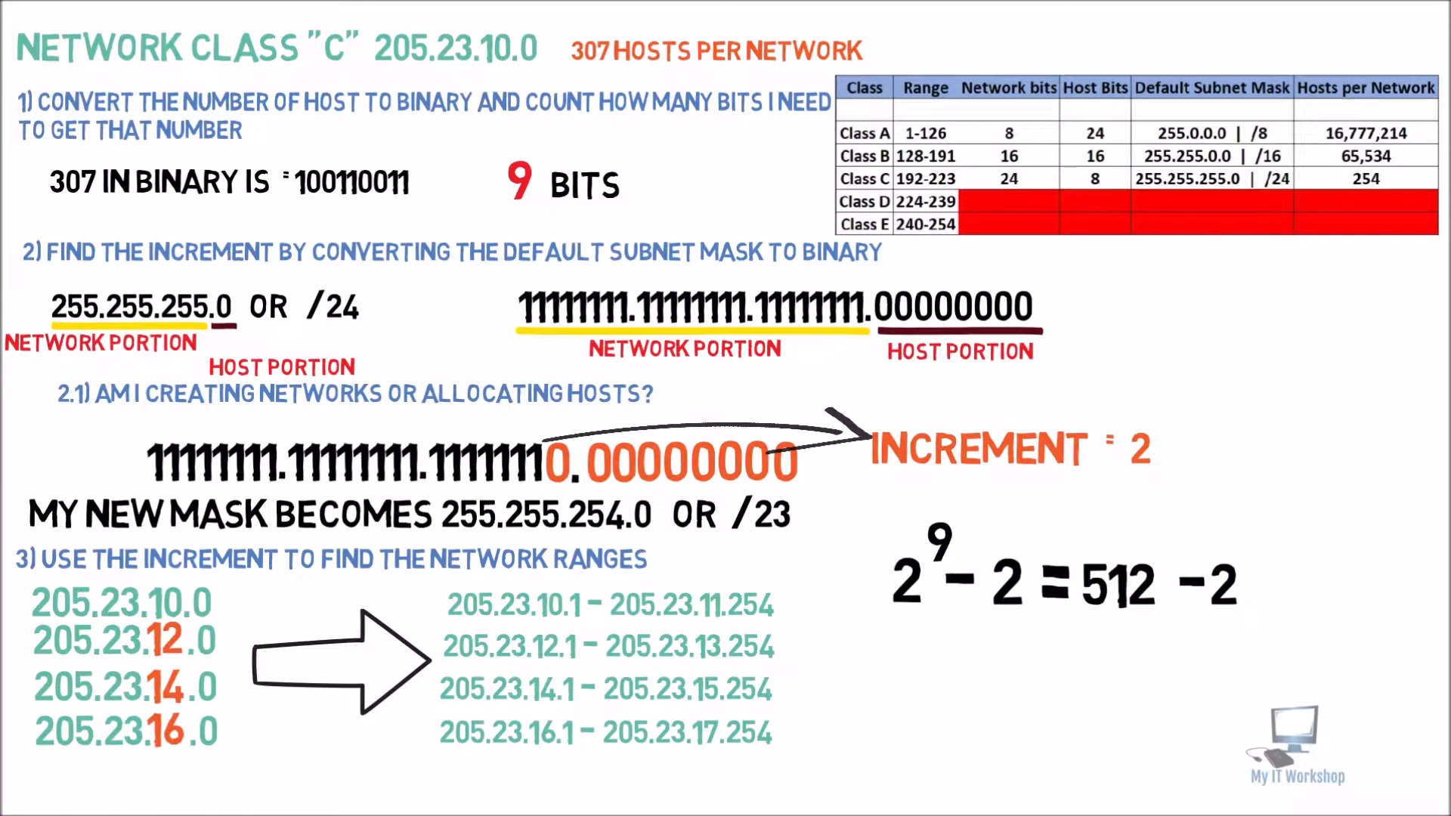
type("= 5")
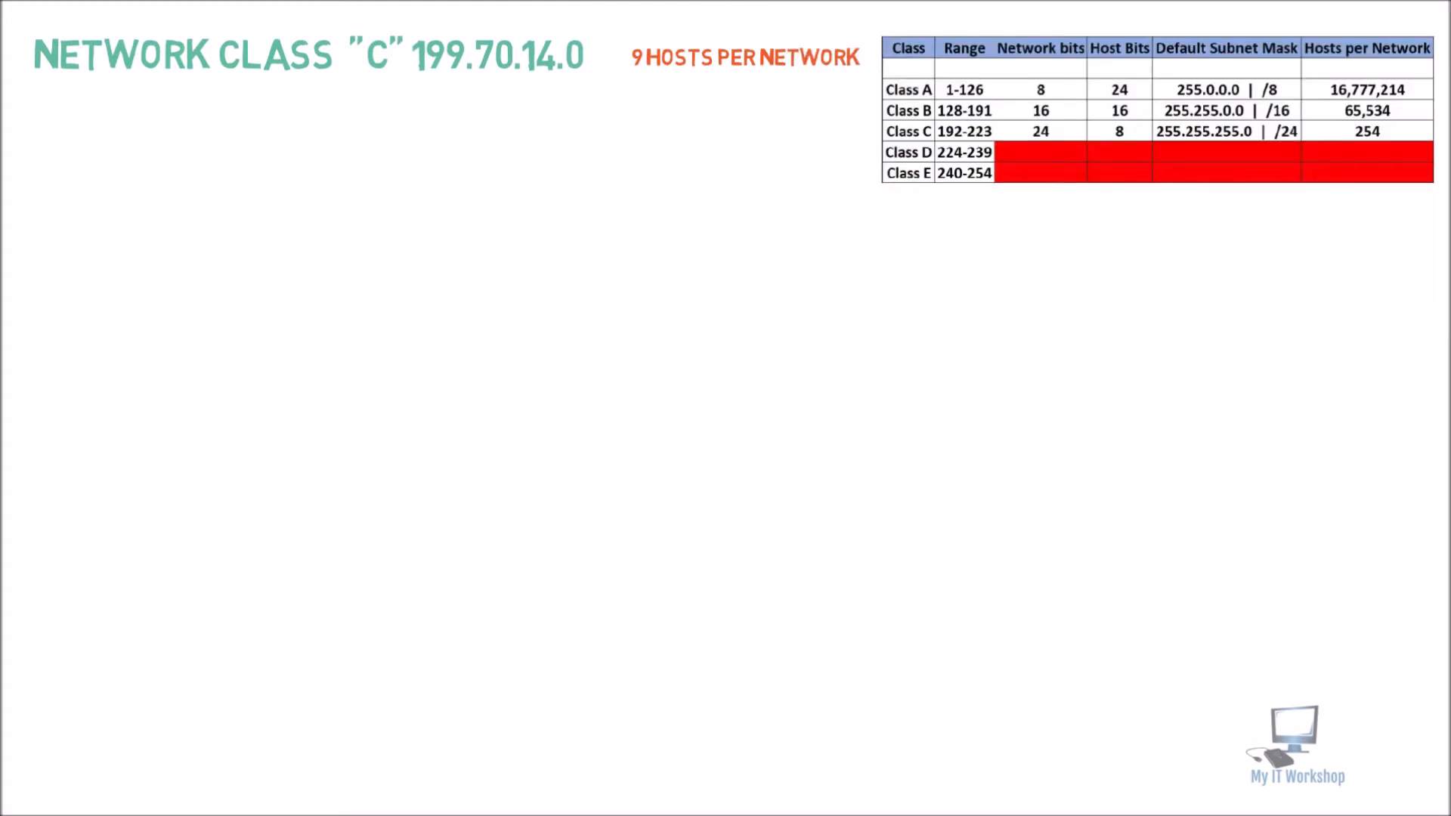
Step: Write step 1 heading and '9 in binary is = 1001' for the new problem
type("1) CO")
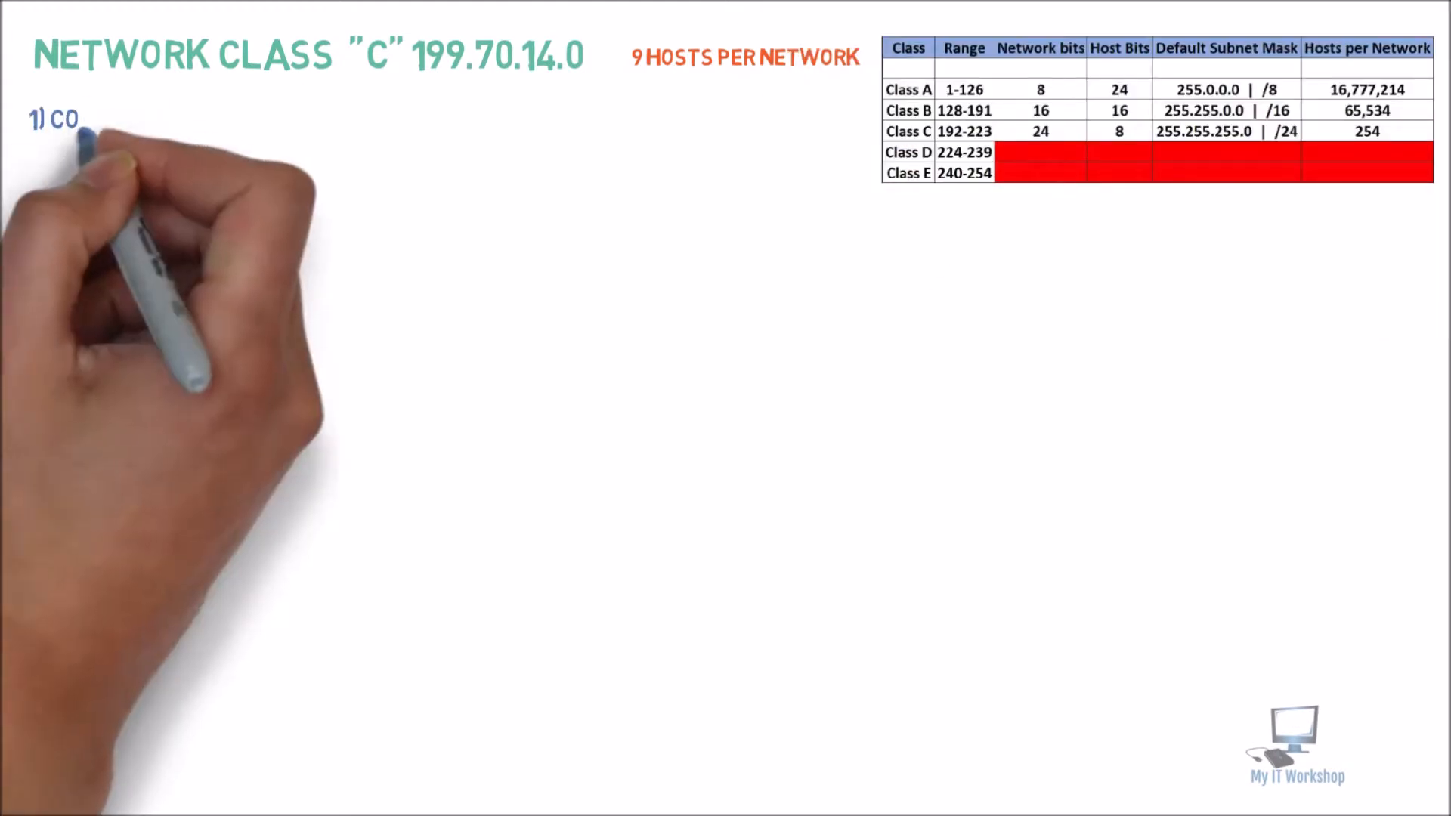
type("CONVERT THE NUMBER OF HOST TO BINARY AND COUNT HOW MANY BITS I NEED TO GET THAT NUMBER")
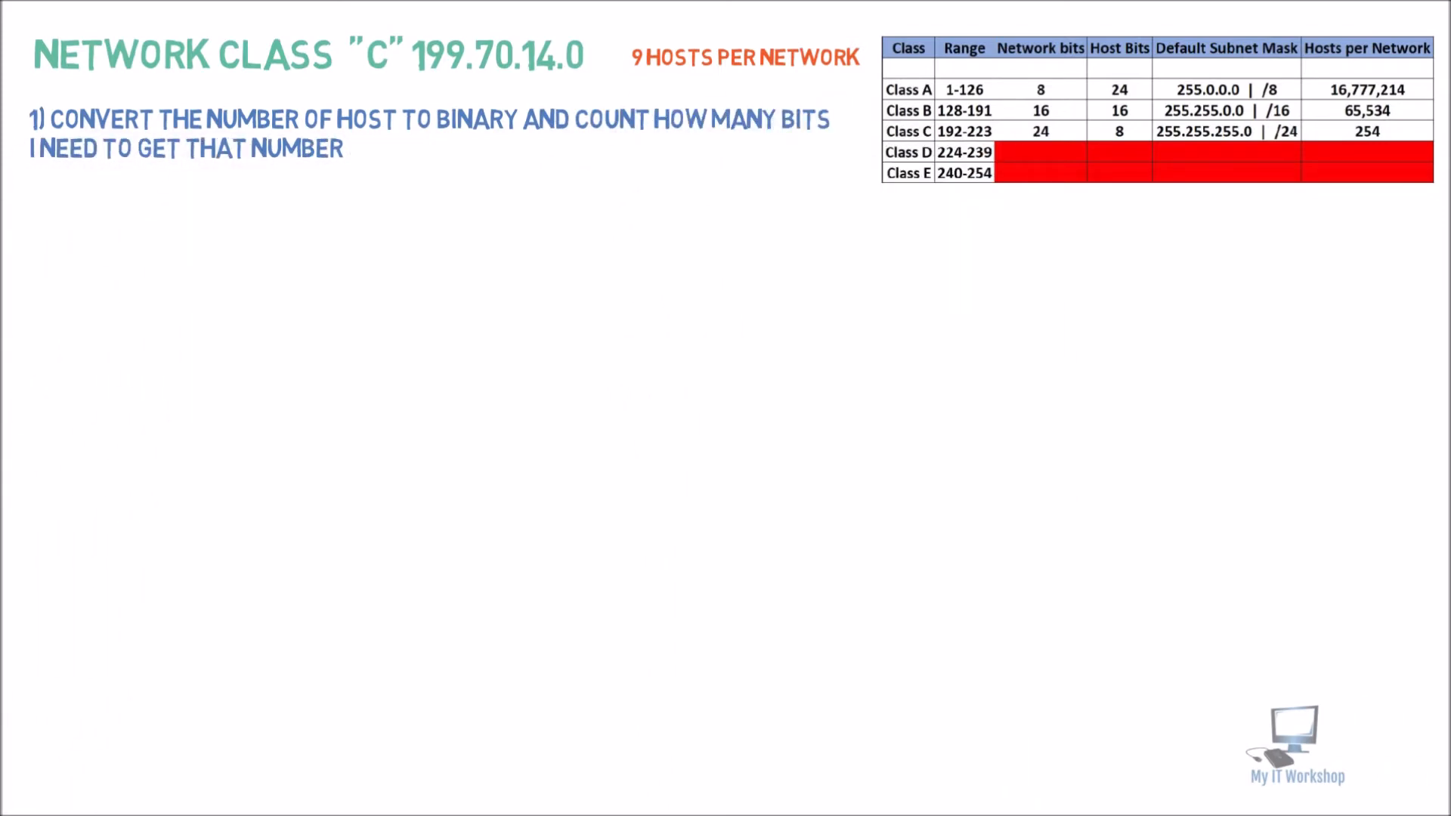
type("9 IN BINARY IS = 1001 4 BITS")
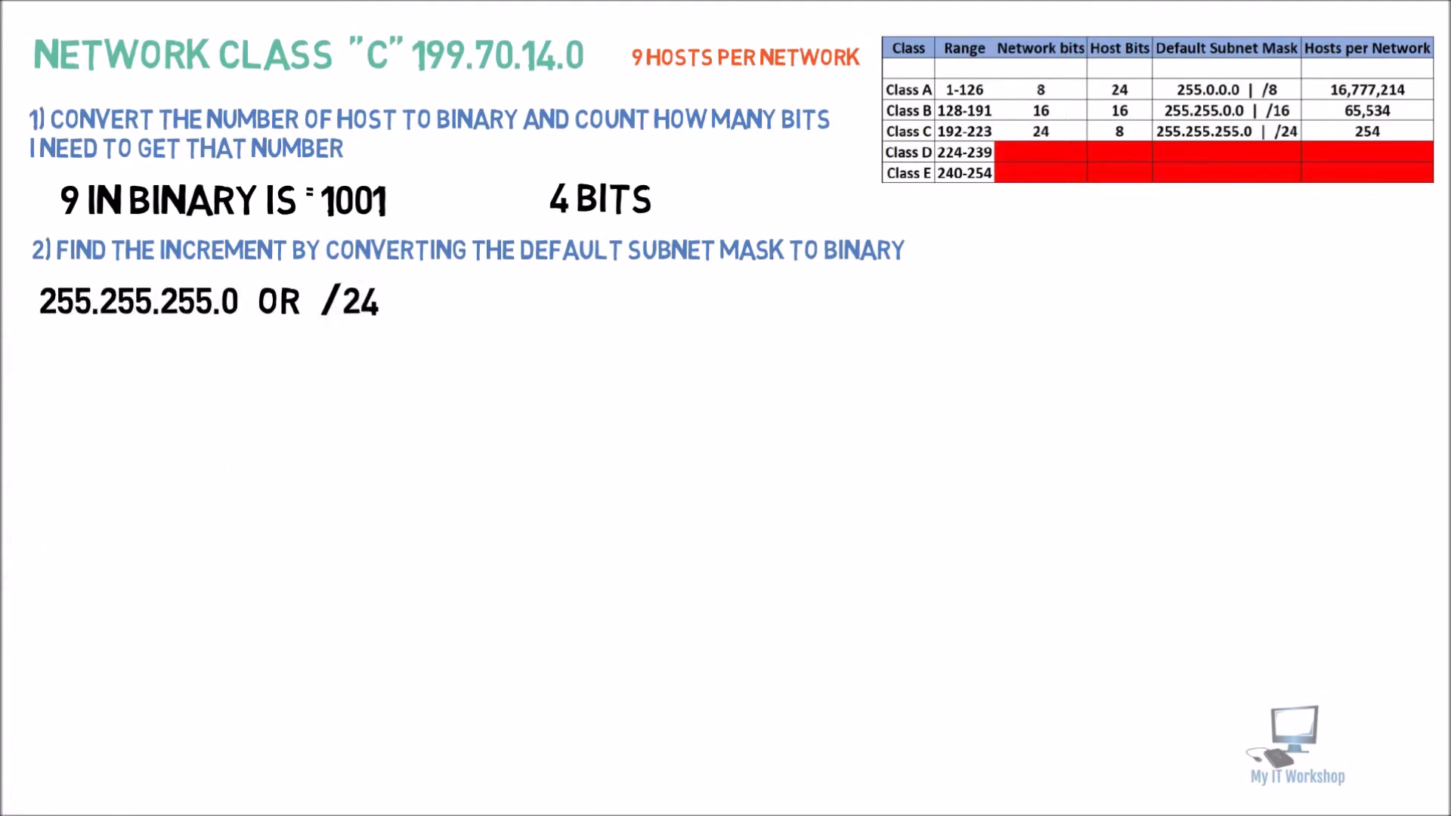
Step: Write the /24 mask in binary, underline the host portion and label 'NETWORK PORTION'
type("11111111.11111111.11111111.00000000")
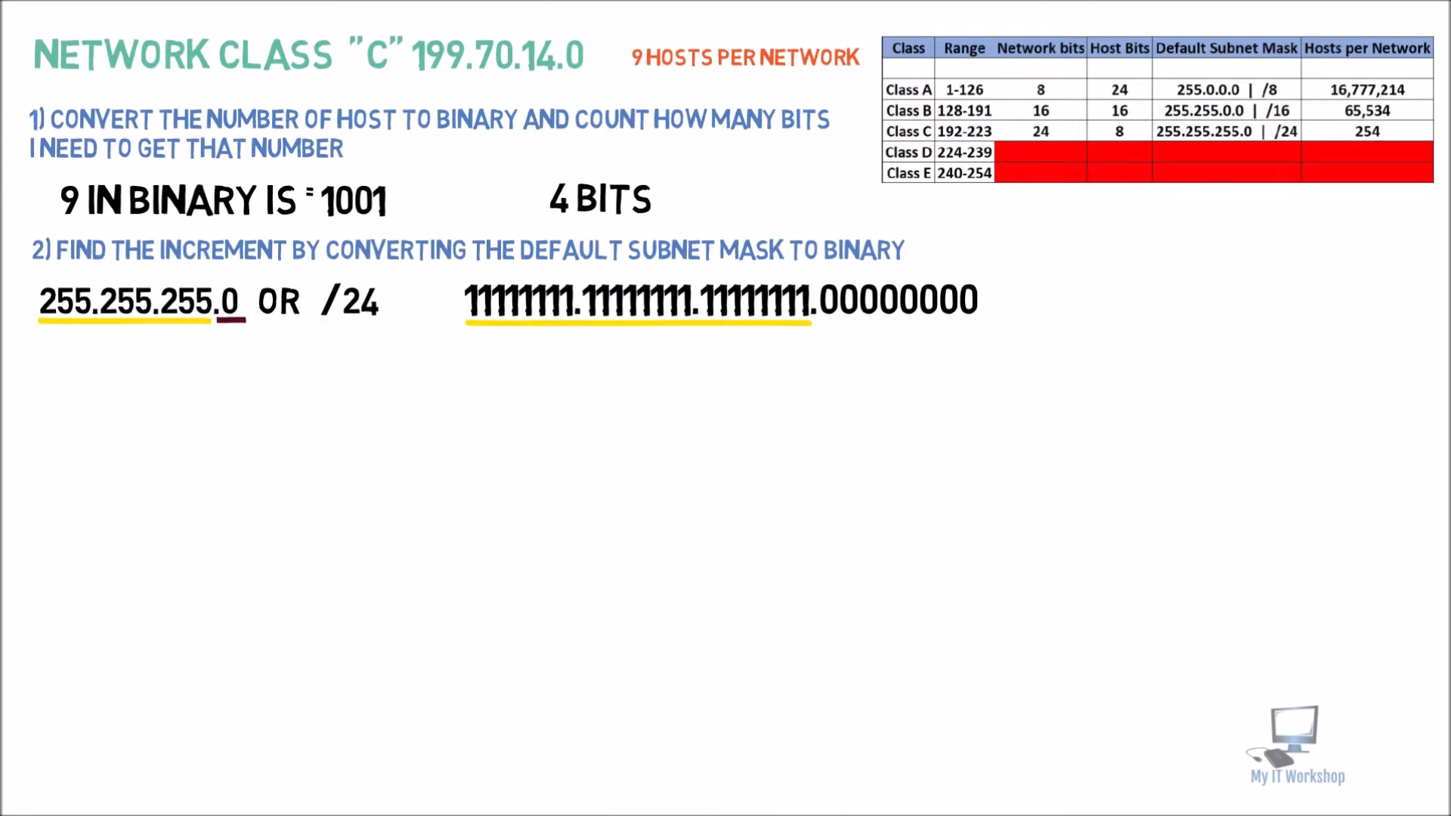
left_click_drag(824, 322, 979, 322)
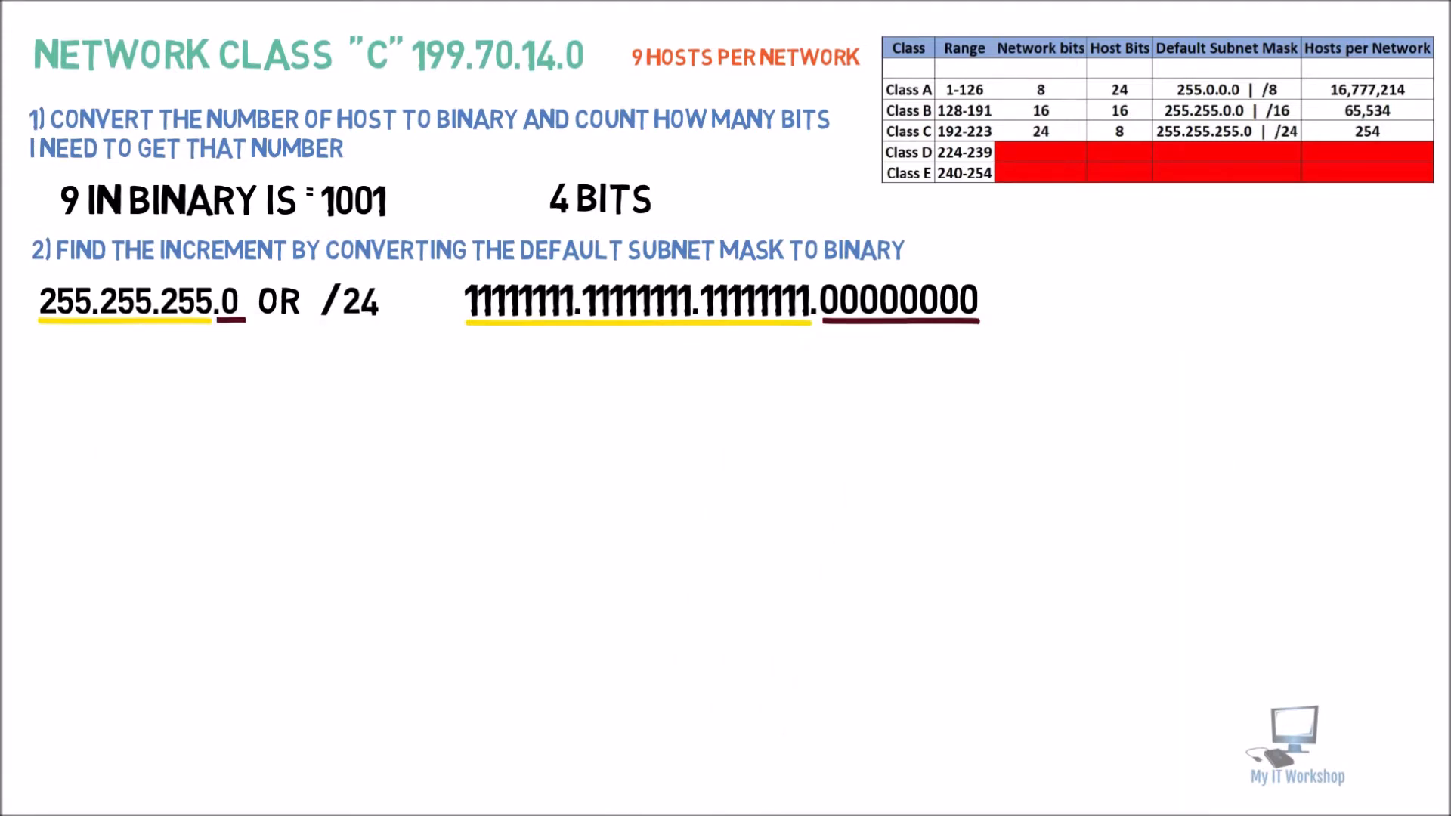
type("NETWORK PORTION")
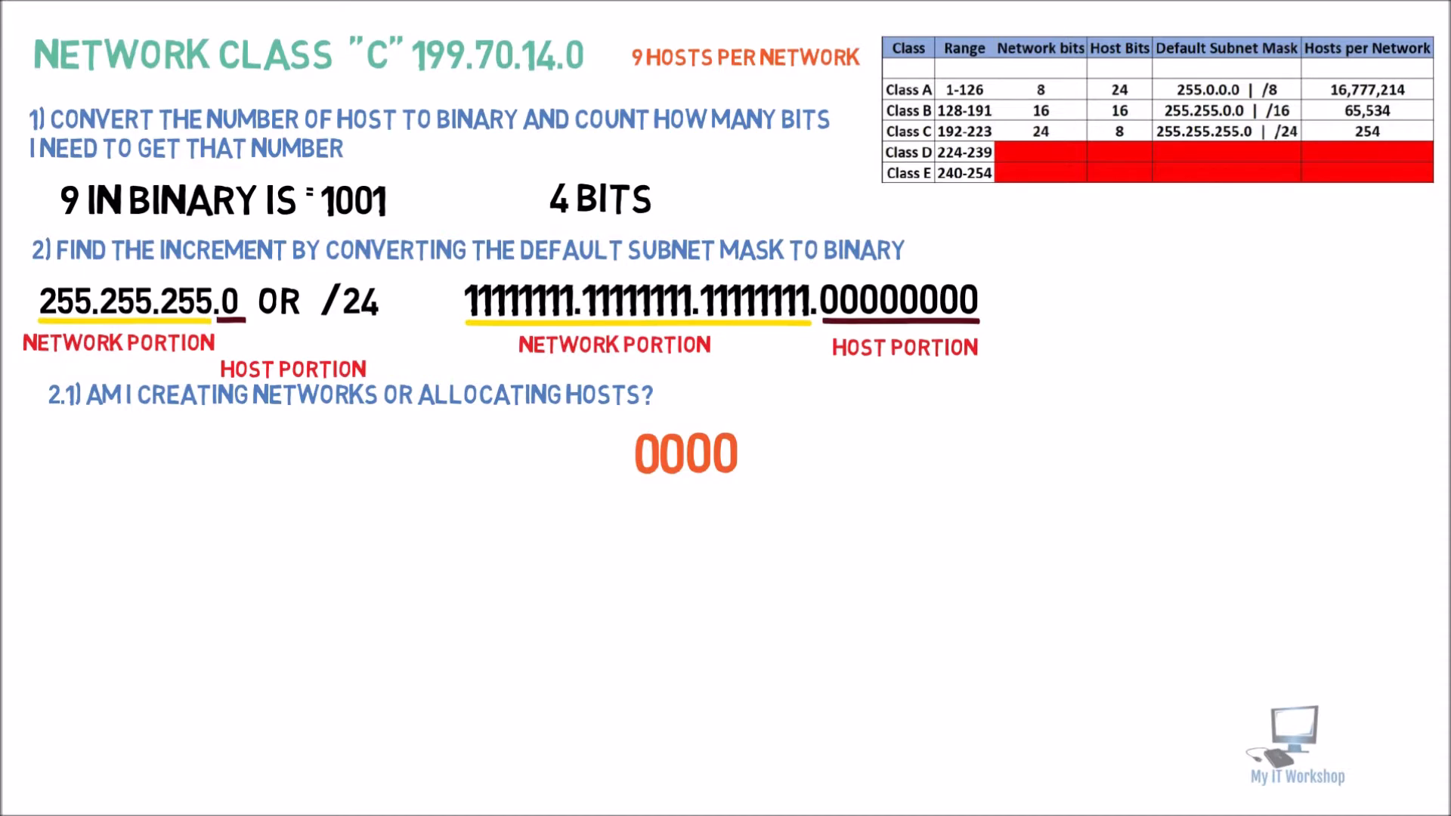
Step: Write new binary mask 11110000, 'My new network mask becomes 255.255.255.240 or /28', and begin step 3
type("11111111.11111111.11111111.1111")
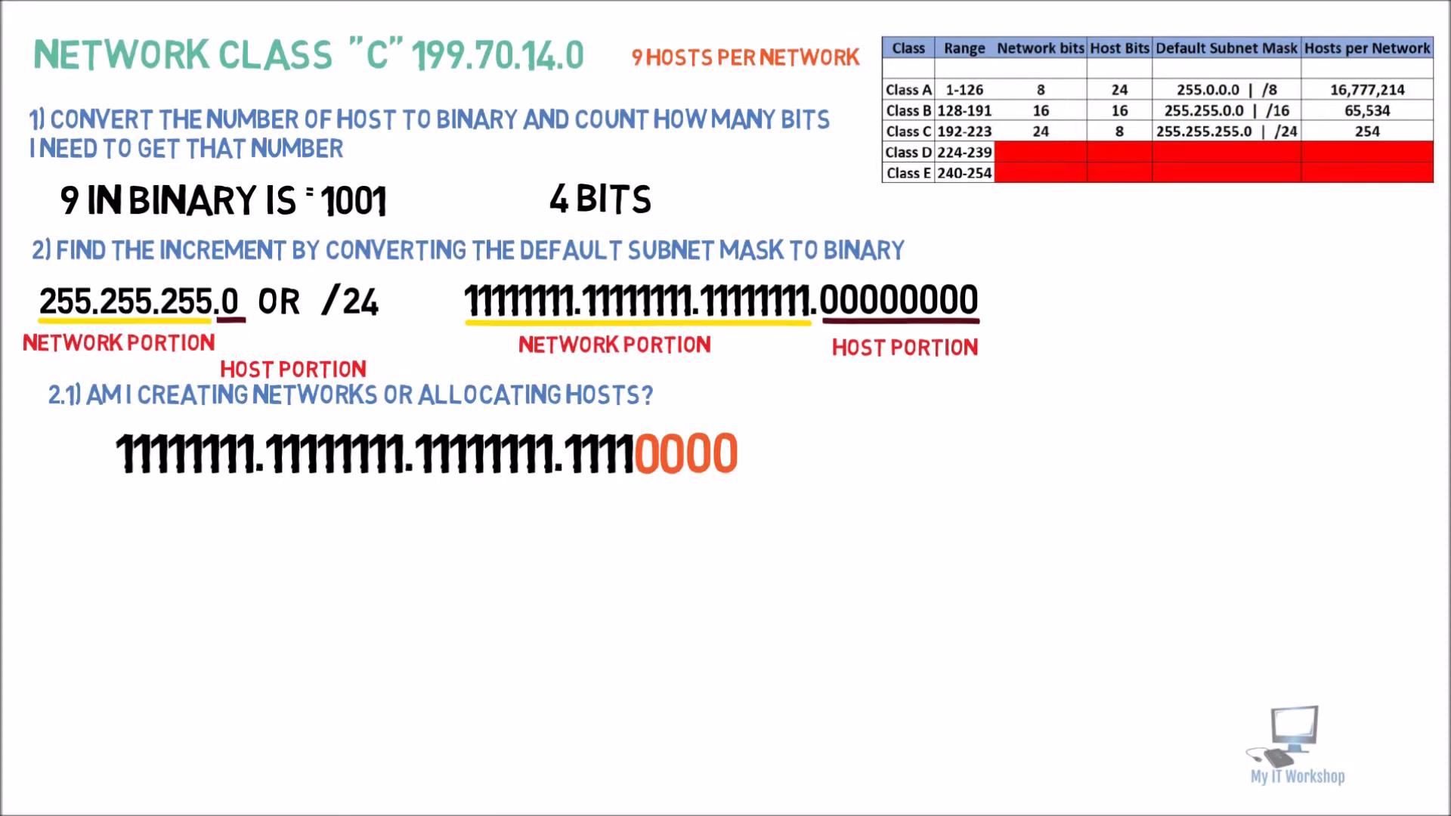
type("MY NEW NETWORK MASK BECOMES 255.255.255.240 OR /28")
type("INCREMENT = 16")
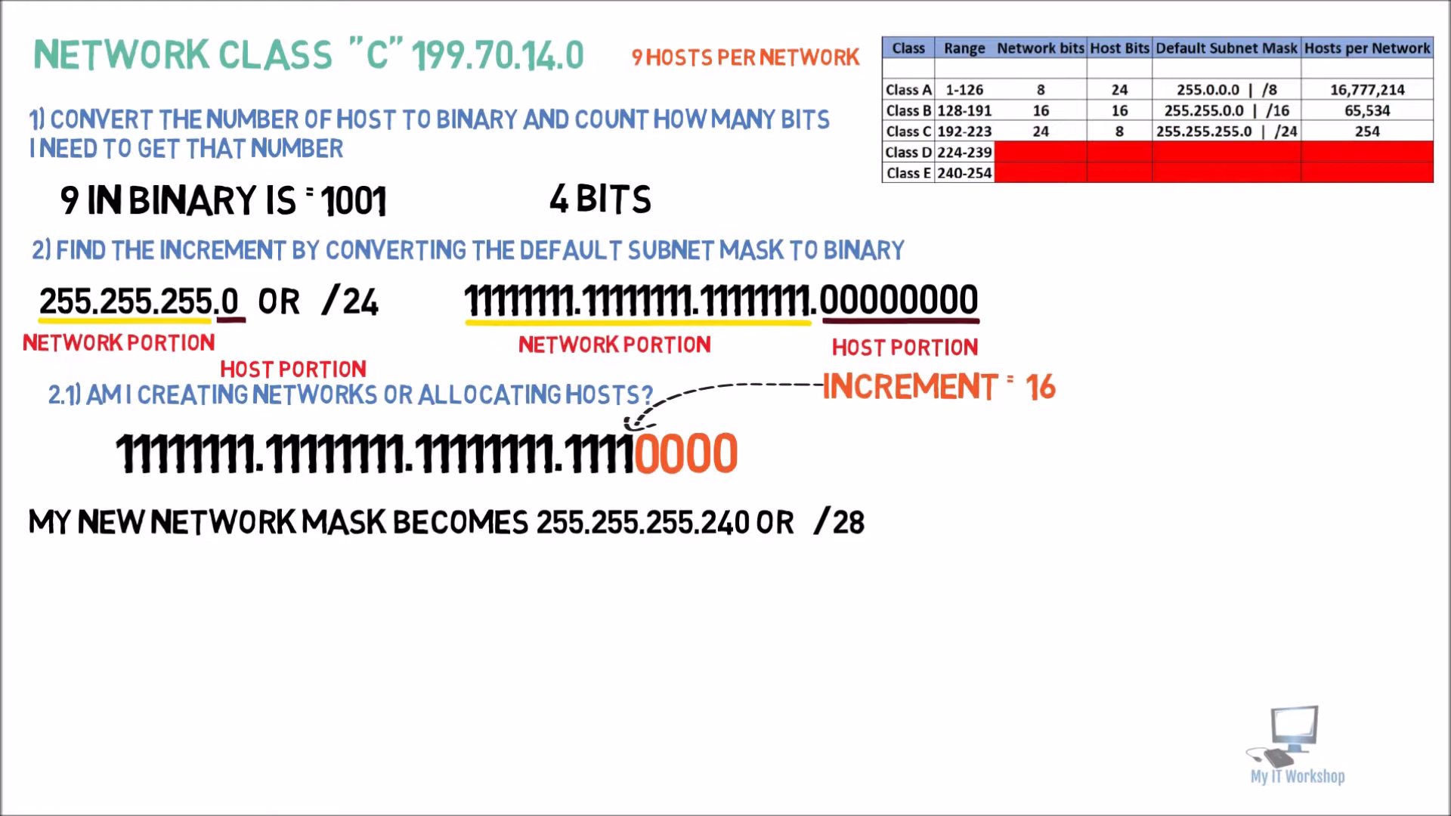
type("3) USE THE INCREMENT TO FIND THE NETWORK RANGES")
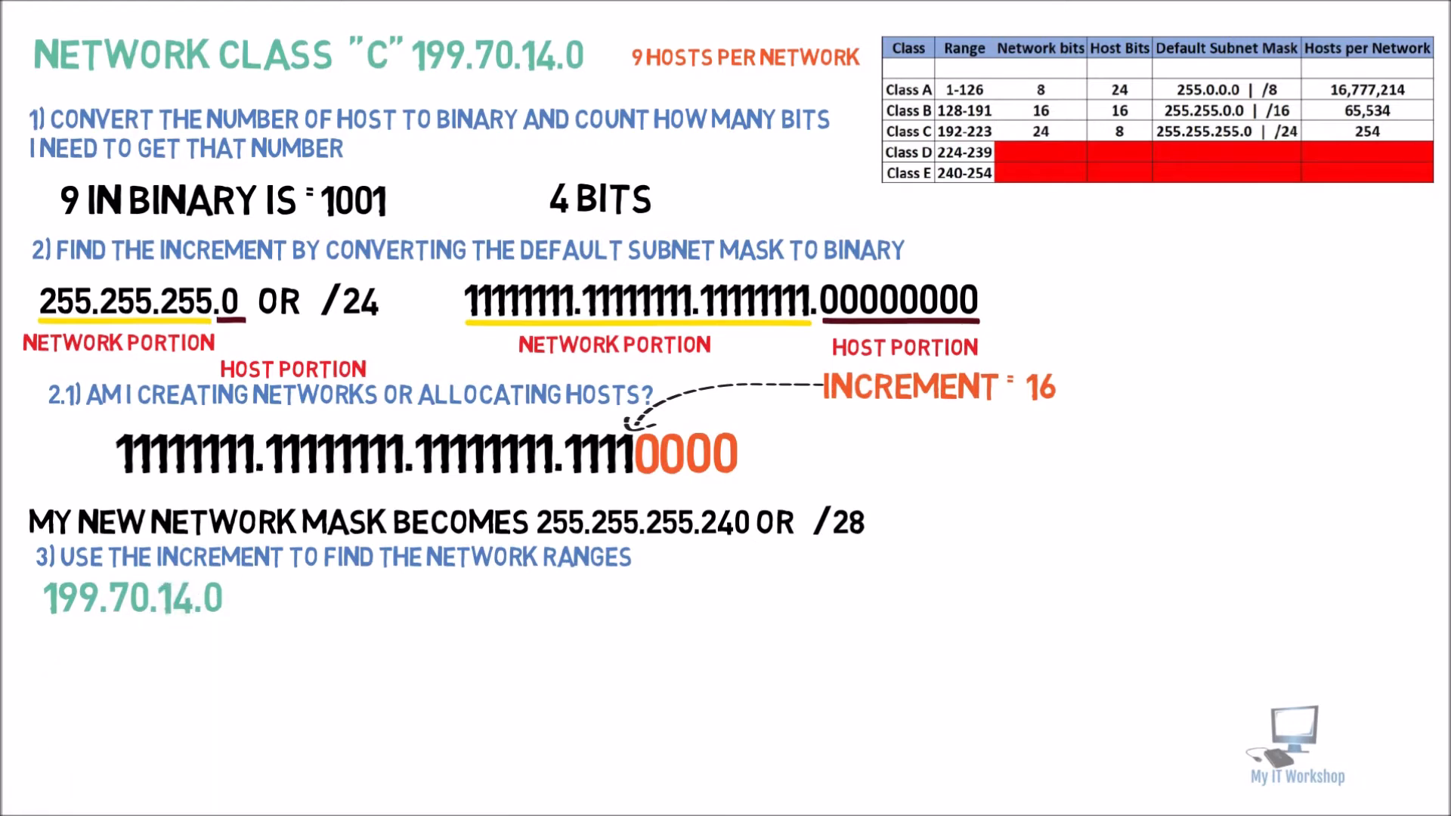
Step: List networks 199.70.14.0, 199.70.14.16, 199.70.14.32 and 199.70.14.48
type("199.70.14.")
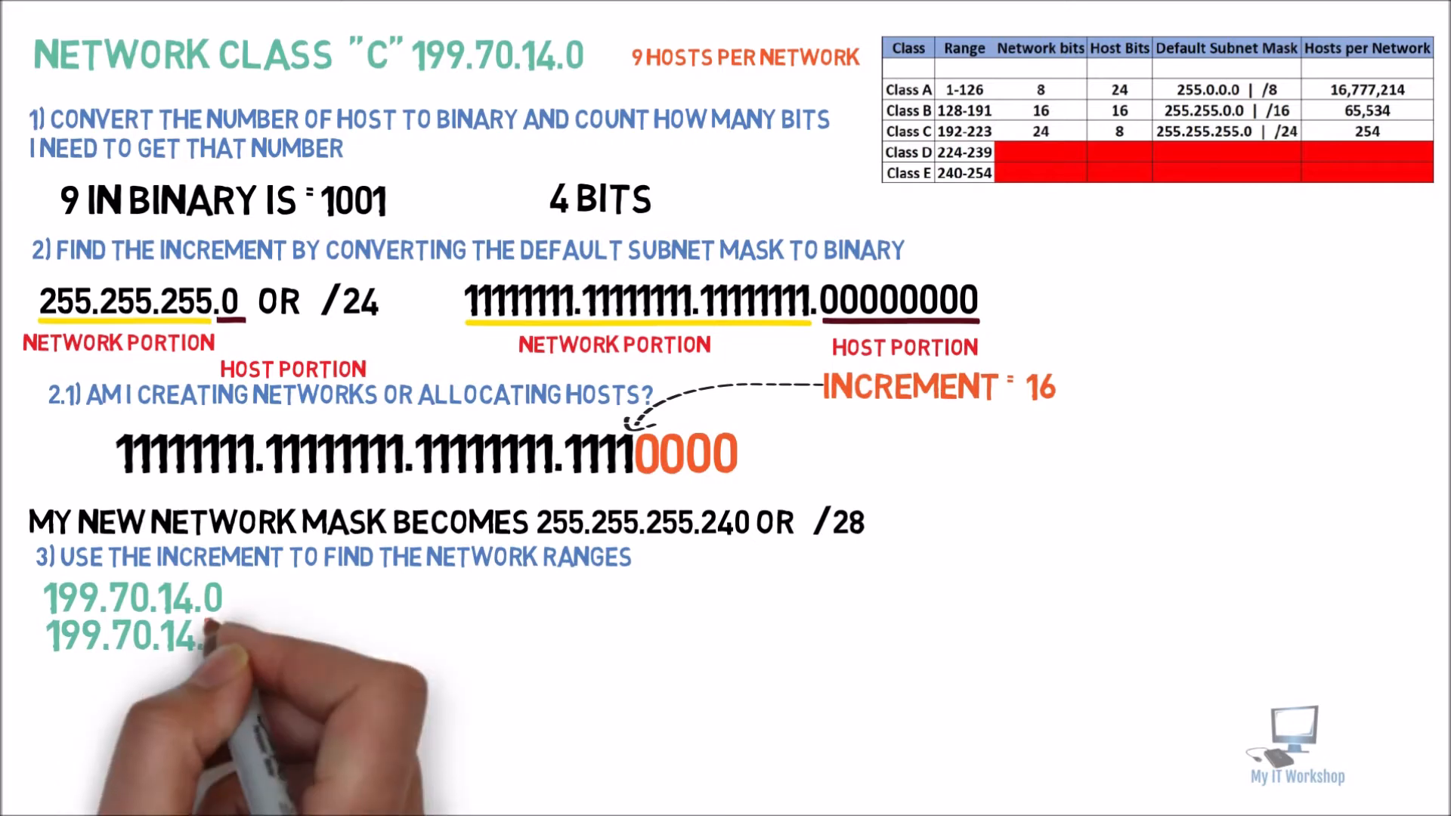
type("16")
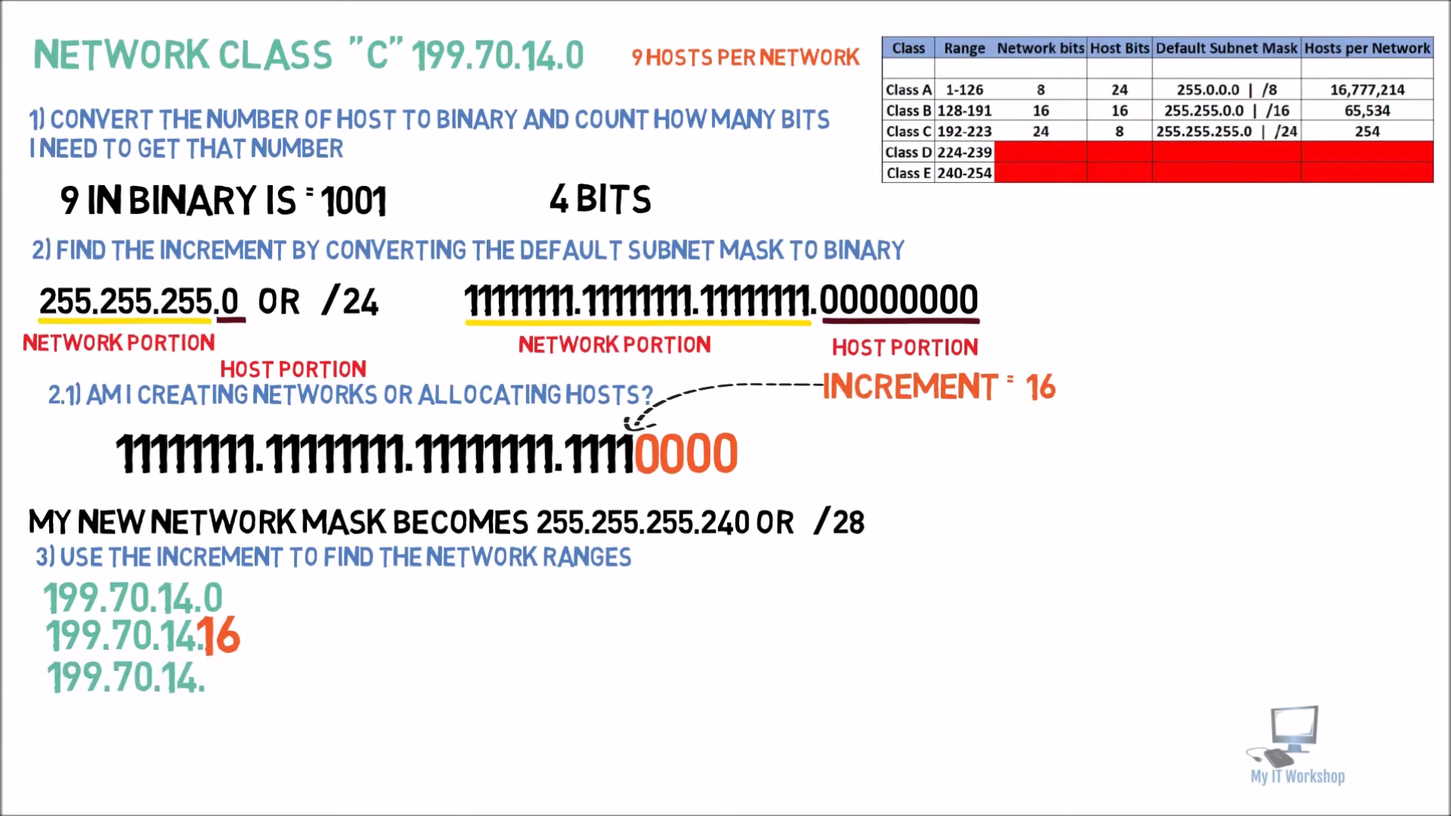
type("32")
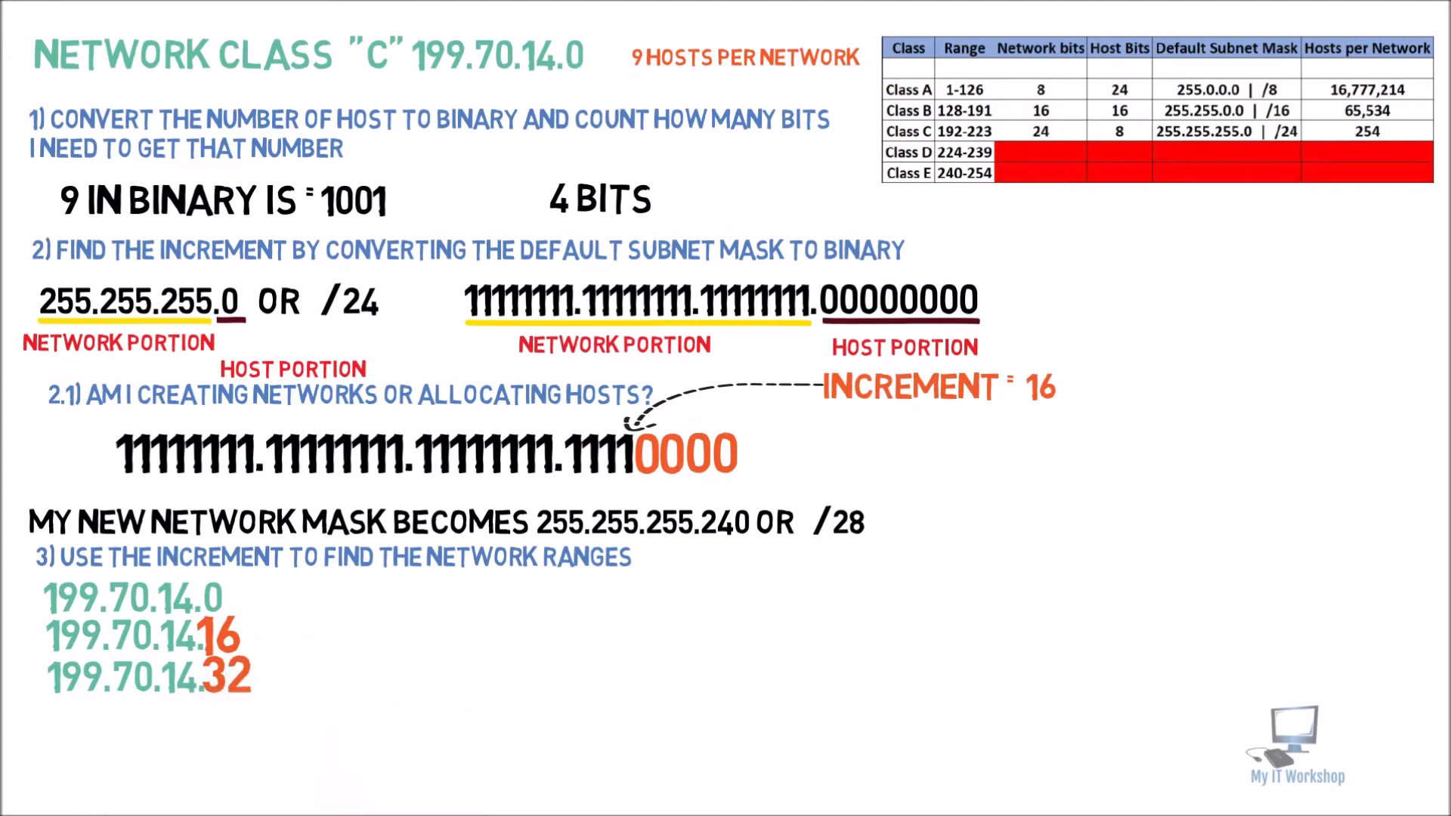
type("199.70.14.")
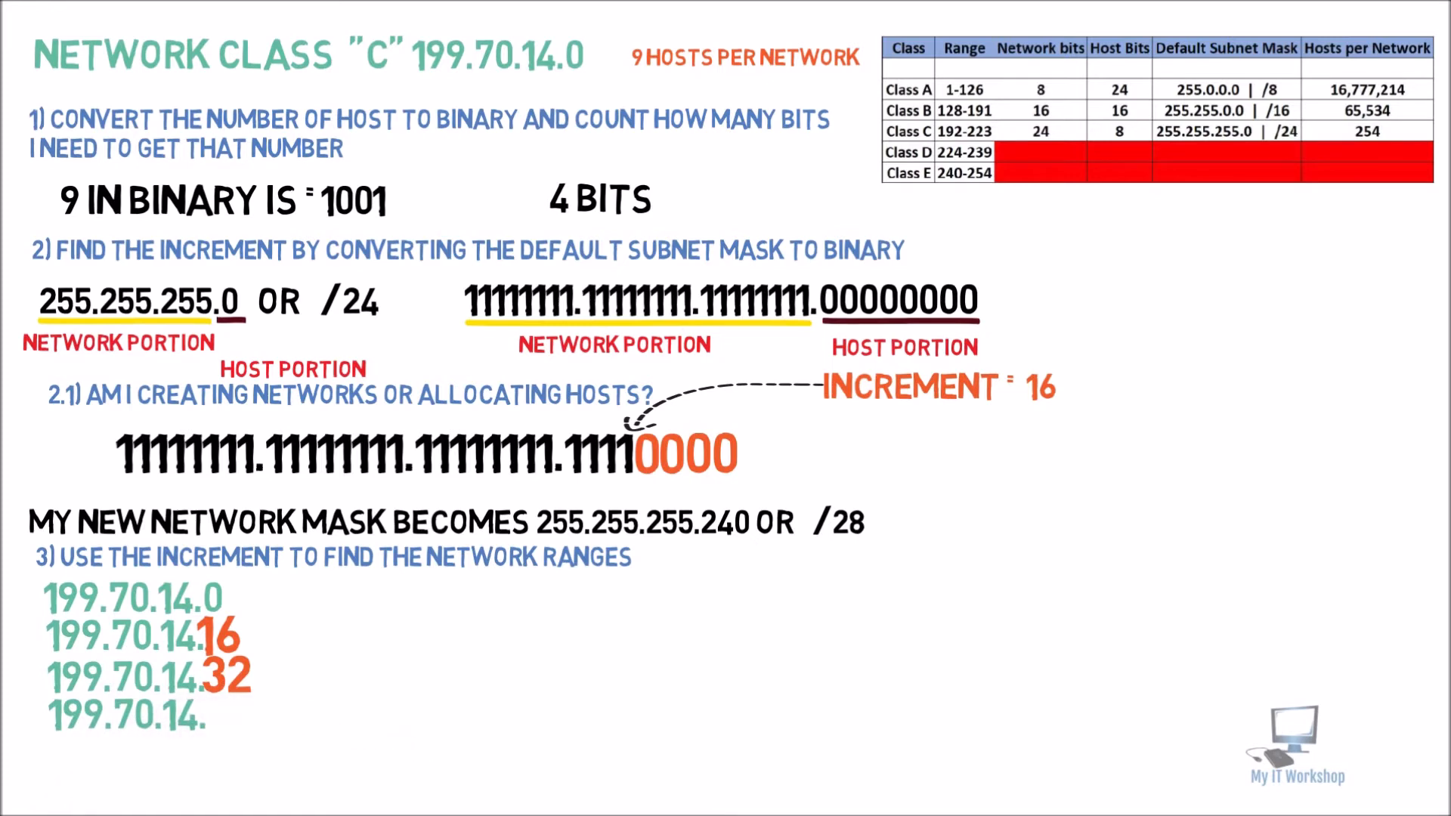
type("48")
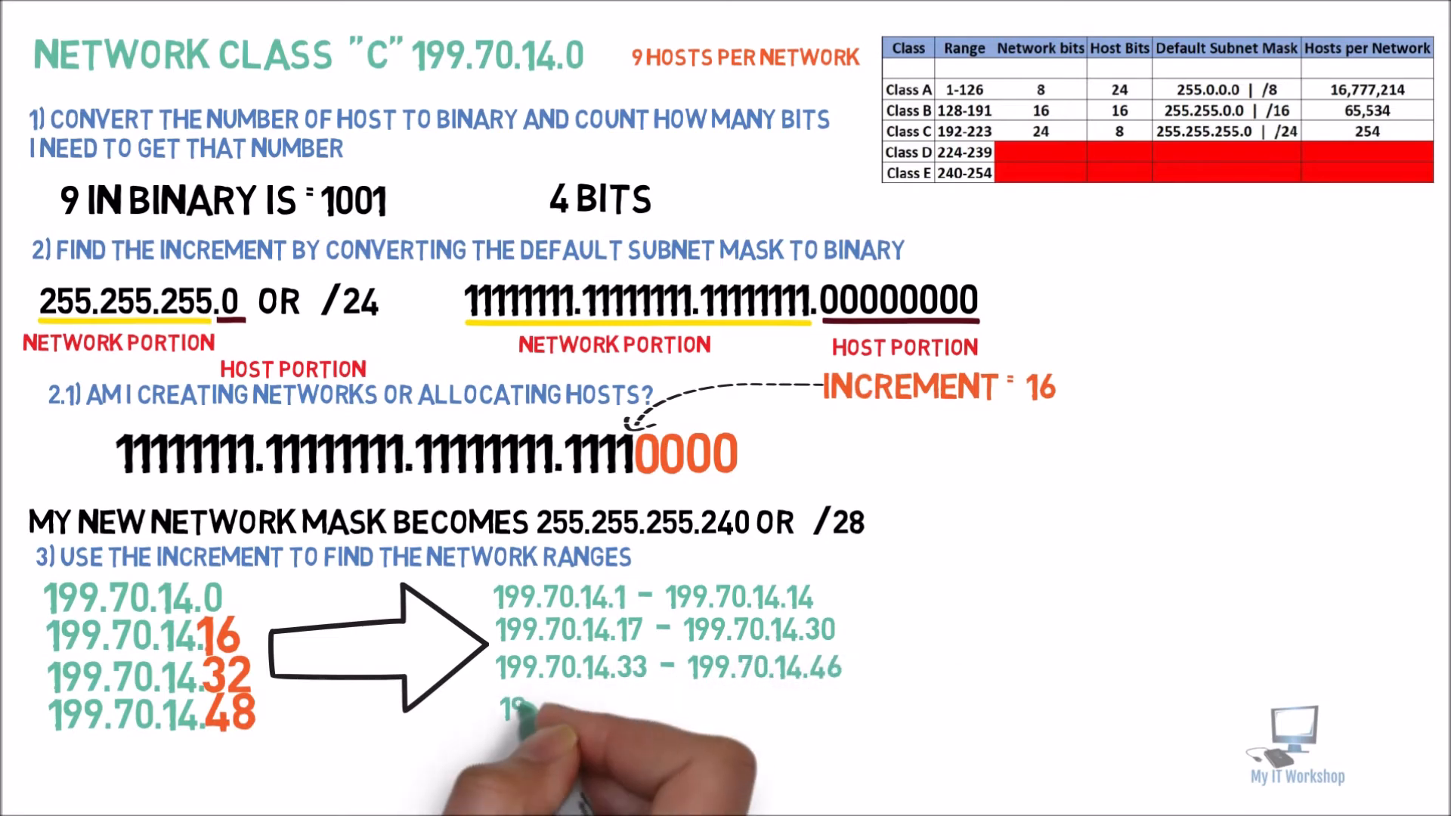
Step: Begin writing the fourth host range starting '199.70.14.49 - 199'
type("199.70.14.49 - 199.70.14.62")
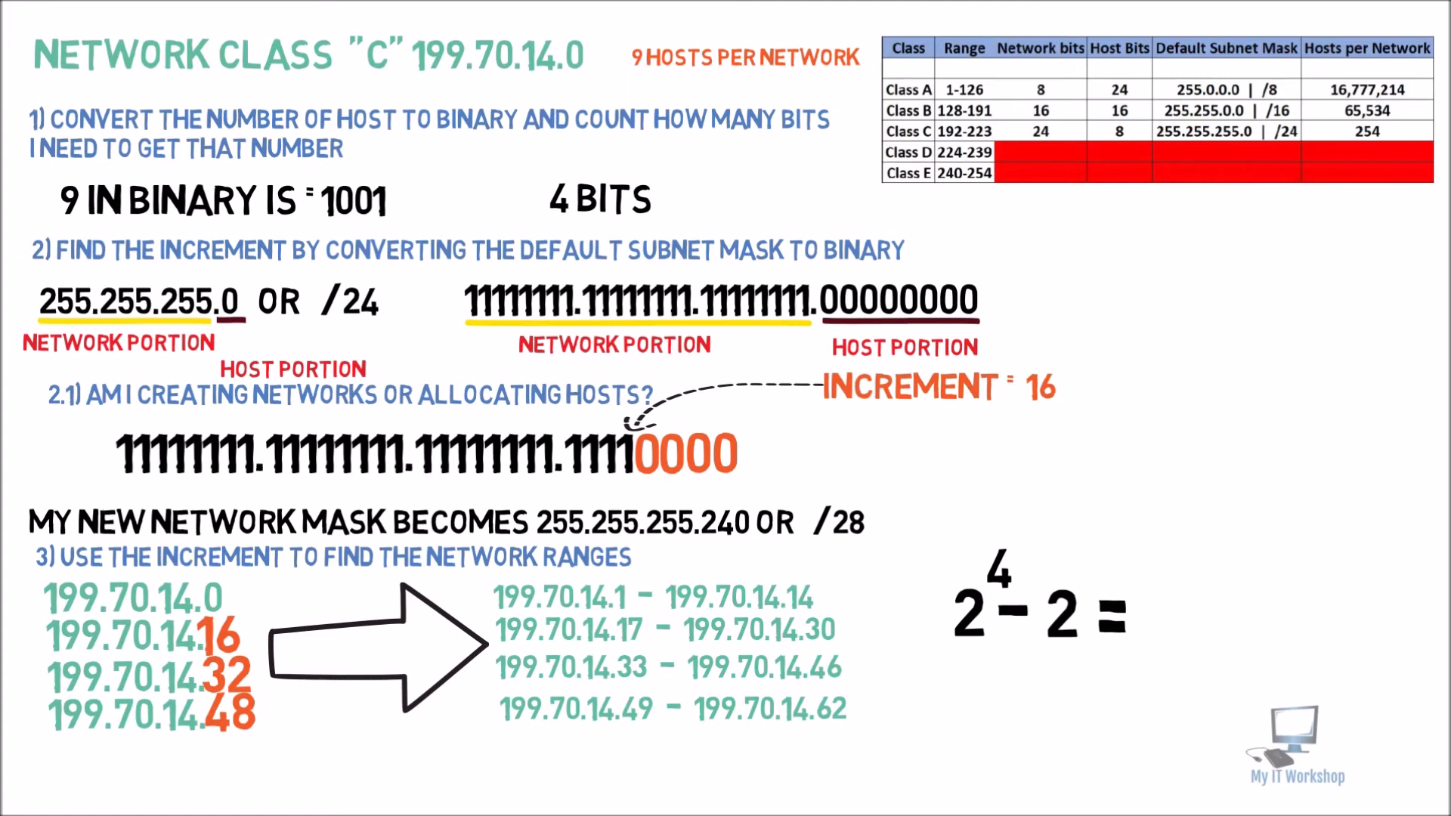
Step: Write '16 - 2 =' to continue the 2^4 − 2 usable-hosts calculation
type("16 - 2 =")
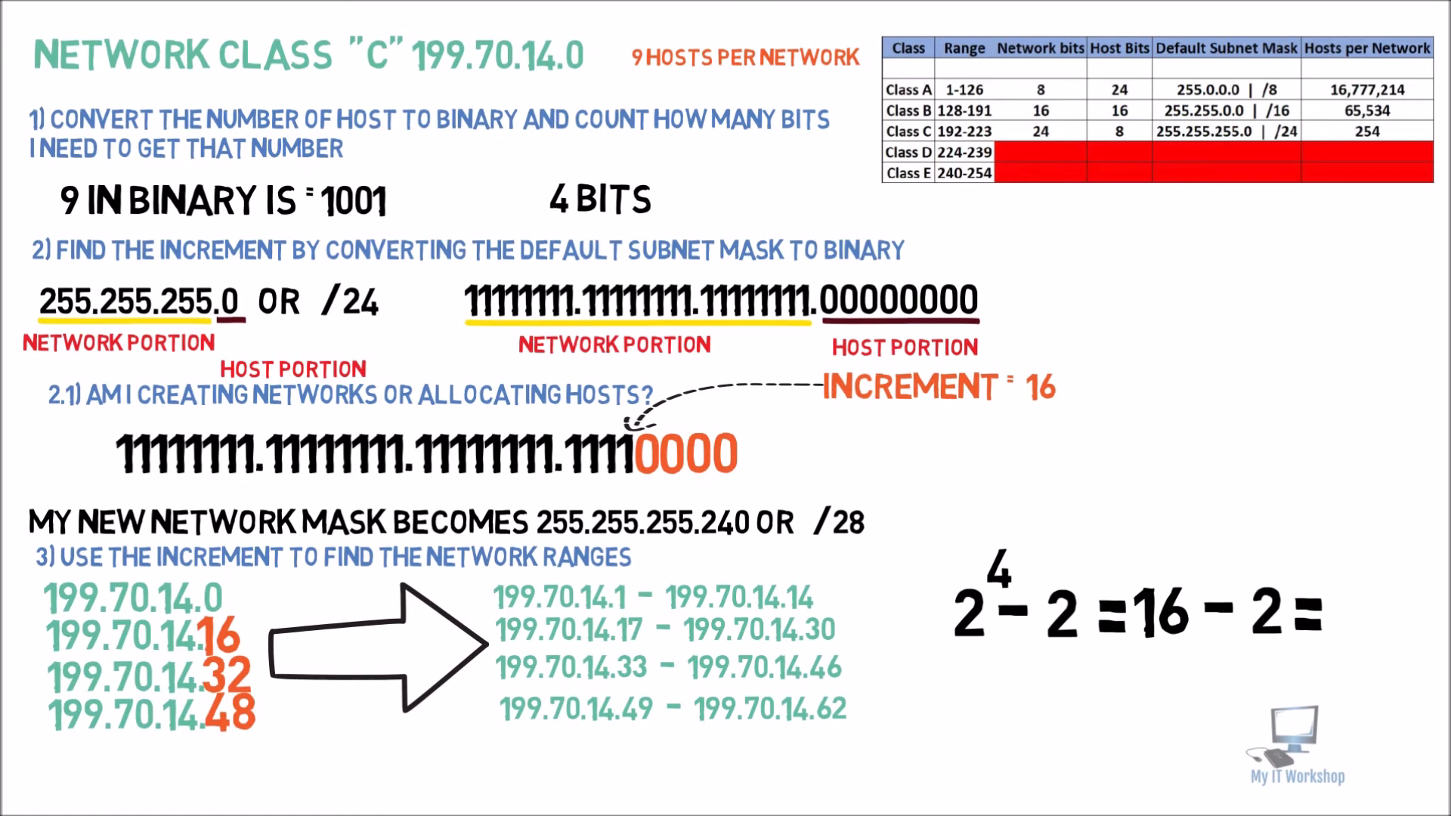